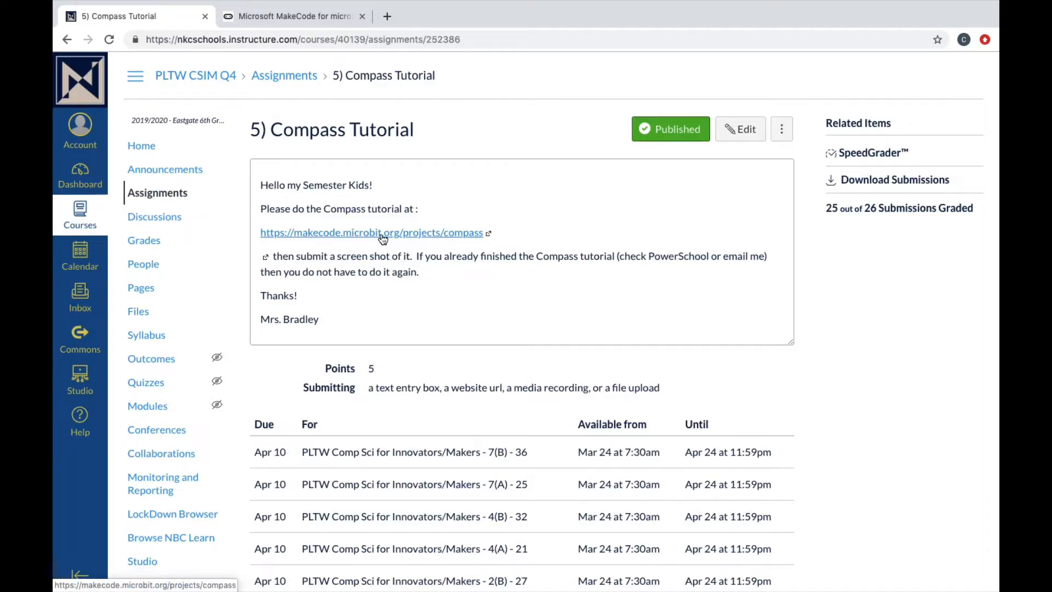
Open the Compass tutorial from the assignment link and scroll to Steps 1 and 2.
{"action": "left_click", "coordinate": [369, 233]}
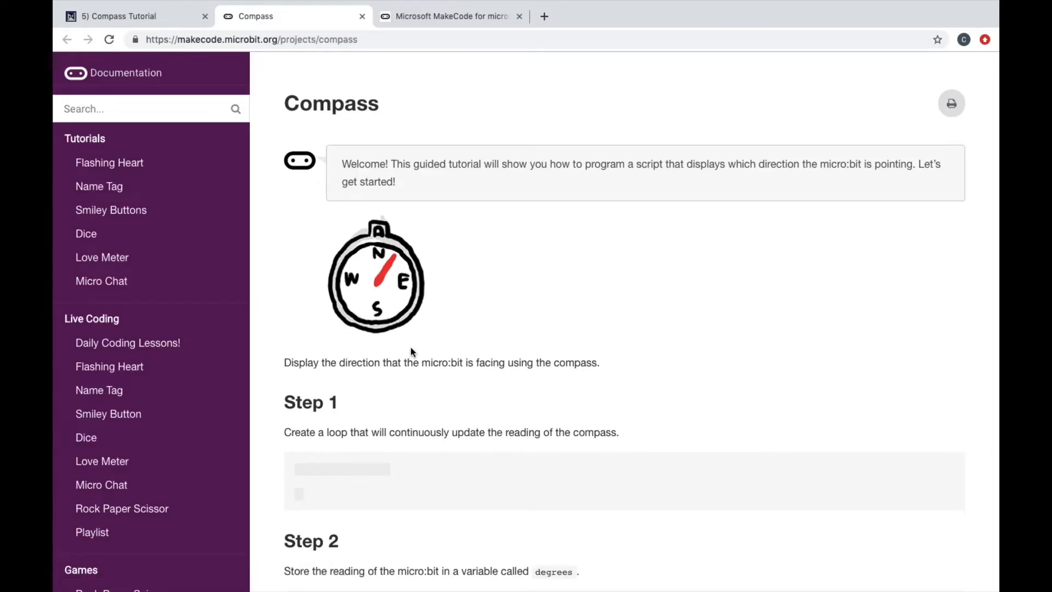
{"action": "scroll", "scroll_direction": "down", "scroll_amount": 3}
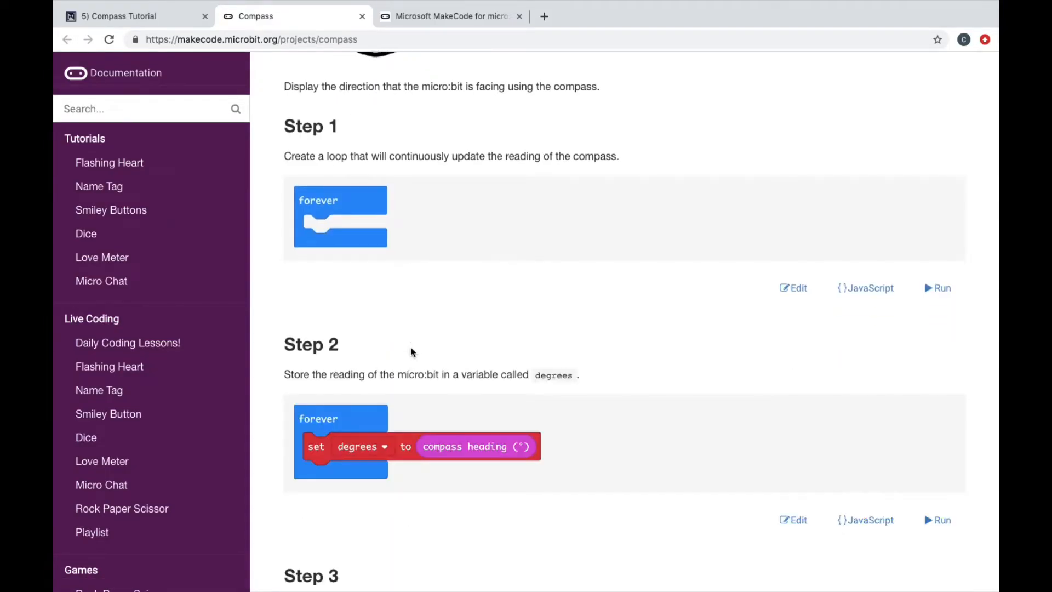
{"action": "scroll", "scroll_direction": "down", "scroll_amount": 3}
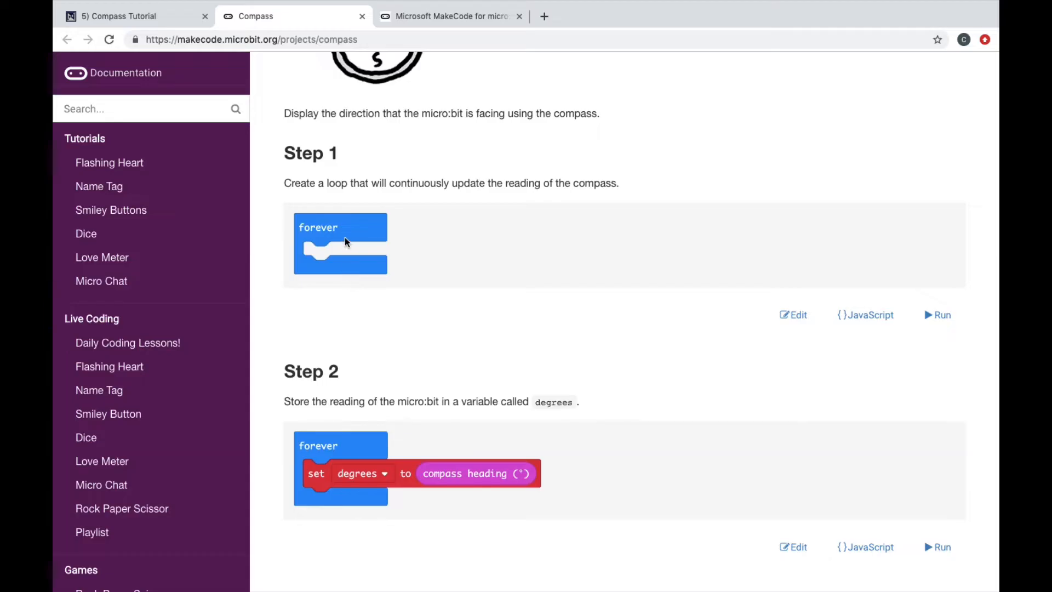
{"action": "mouse_move", "coordinate": [383, 421]}
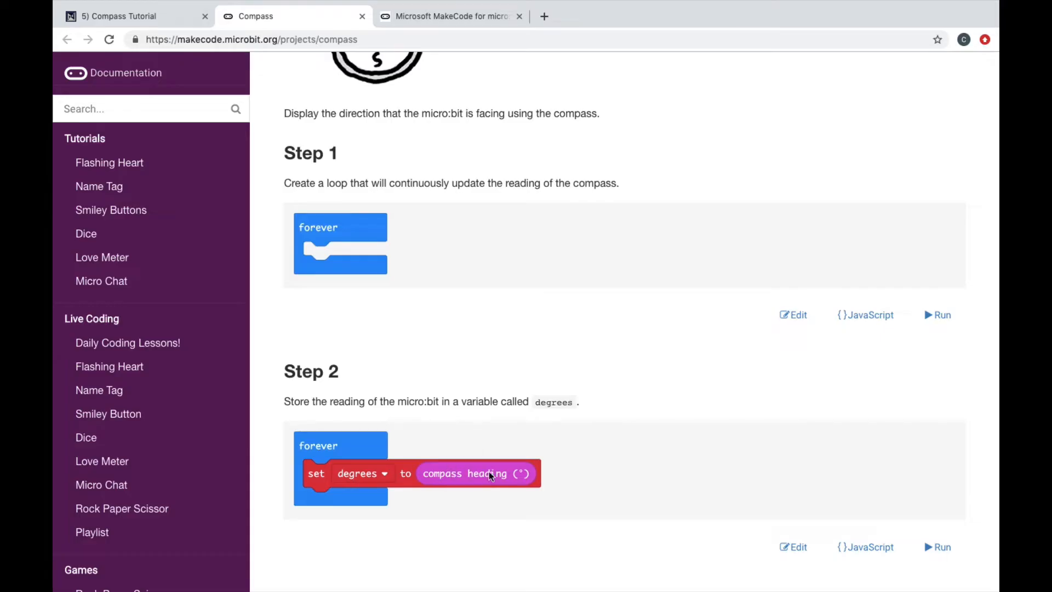
In the MakeCode editor, make a new variable named degrees.
{"action": "left_click", "coordinate": [449, 17]}
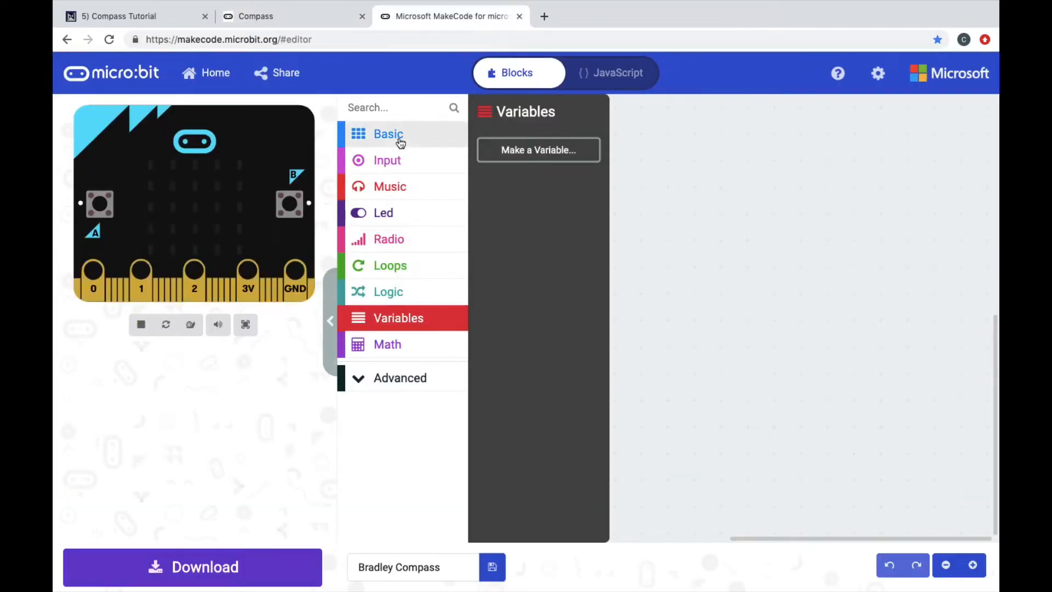
{"action": "left_click", "coordinate": [388, 134]}
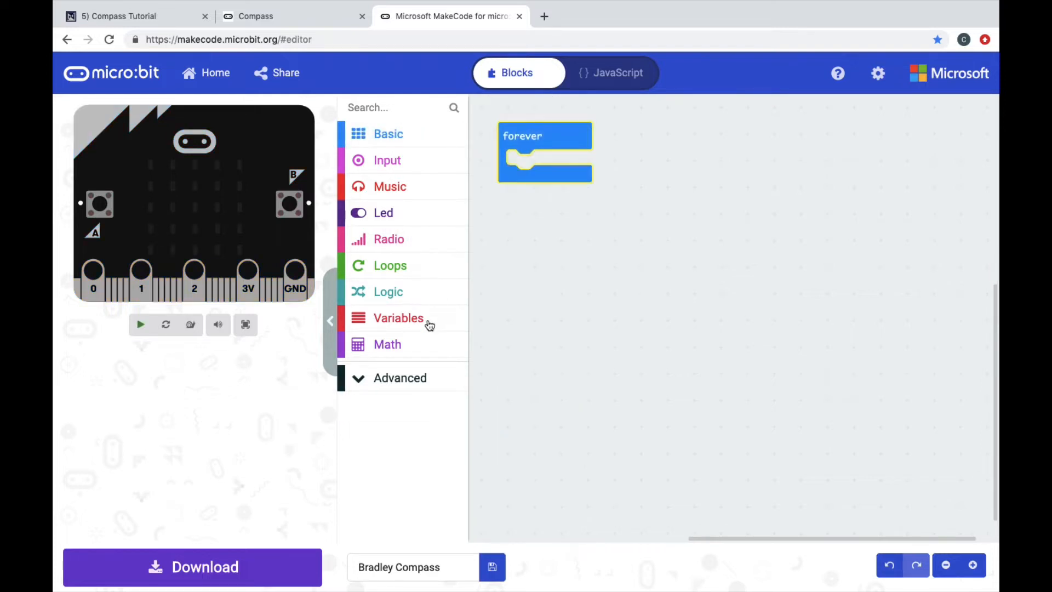
{"action": "left_click", "coordinate": [538, 151]}
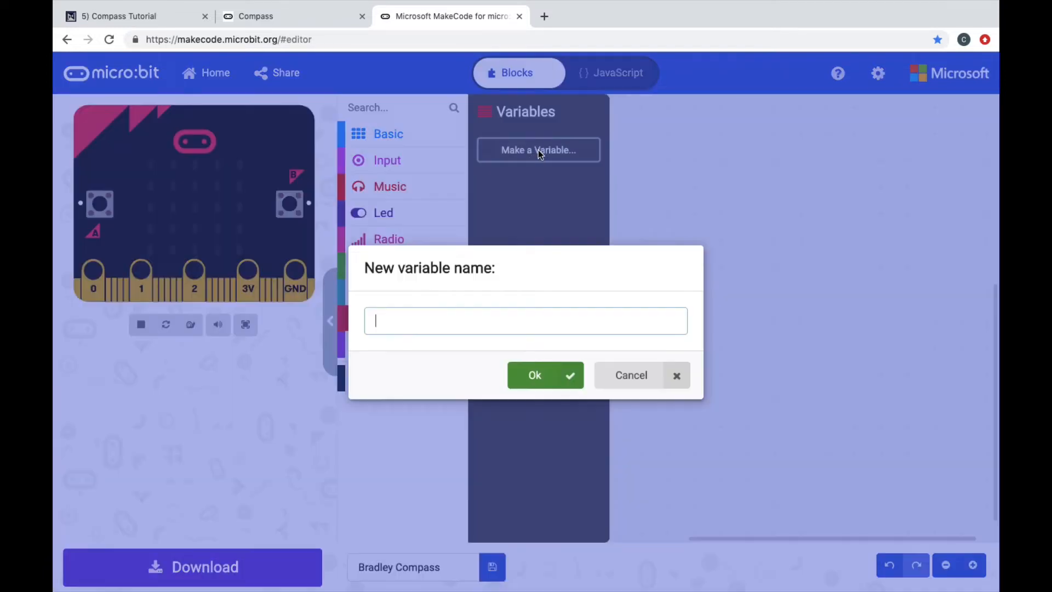
{"action": "type", "text": "degrees"}
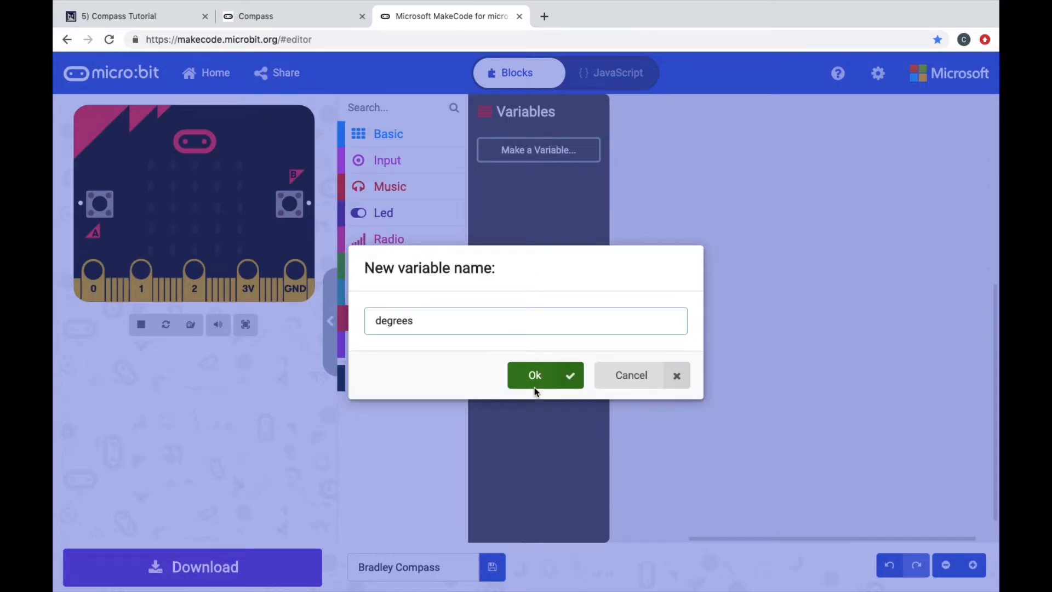
{"action": "left_click", "coordinate": [534, 375]}
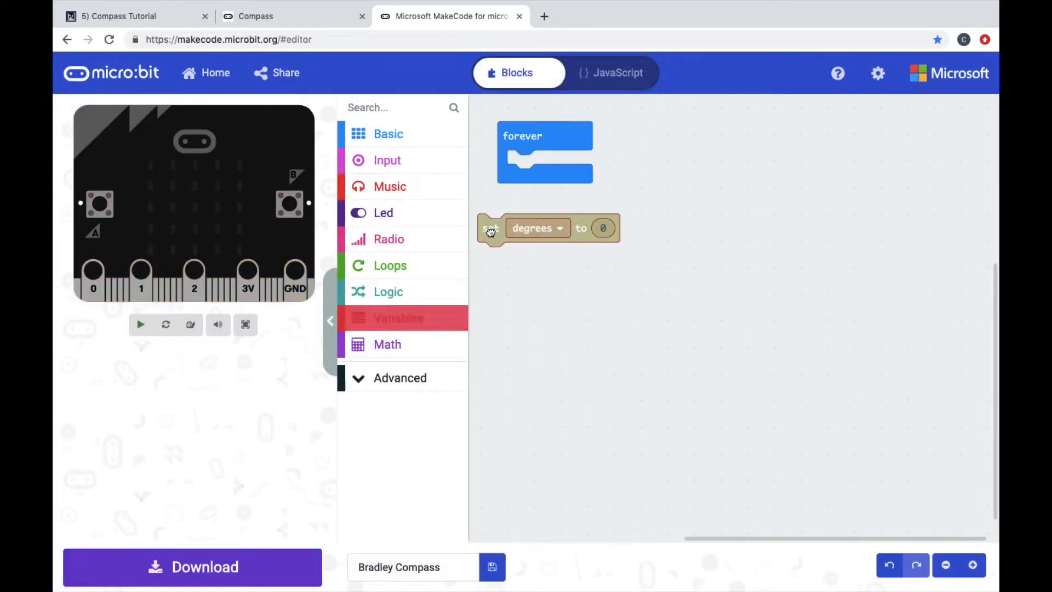
Set degrees to the compass heading inside the forever loop.
{"action": "left_click_drag", "start_coordinate": [489, 228], "coordinate": [519, 164]}
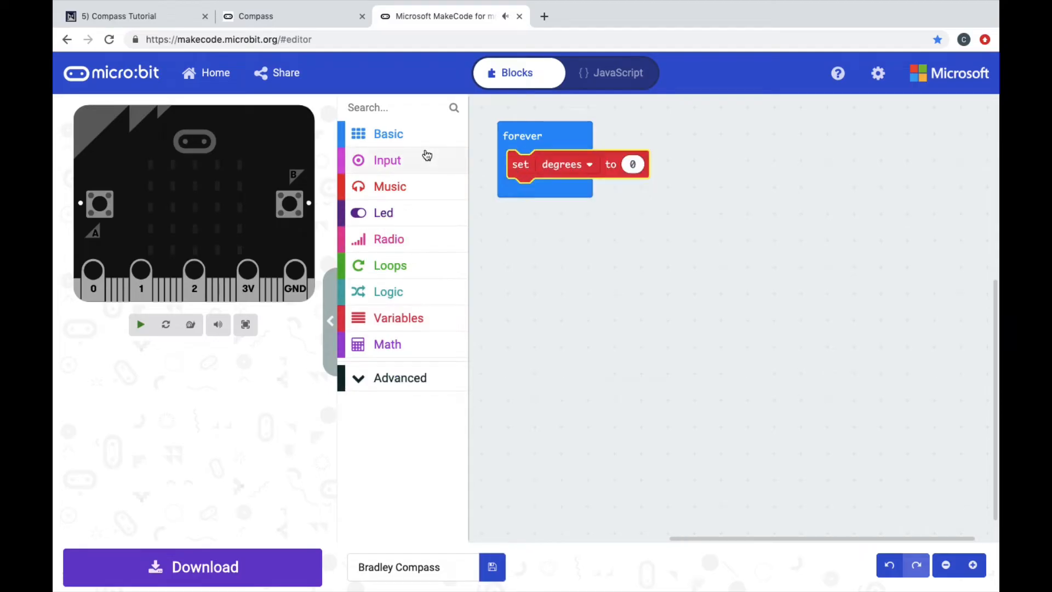
{"action": "left_click", "coordinate": [387, 160]}
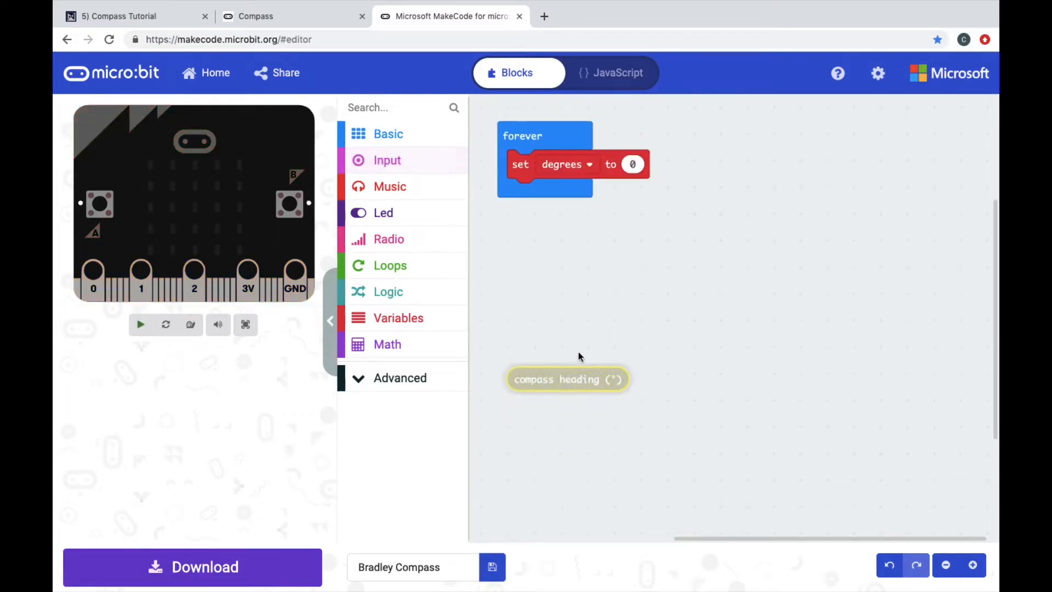
{"action": "left_click_drag", "start_coordinate": [566, 379], "coordinate": [680, 164]}
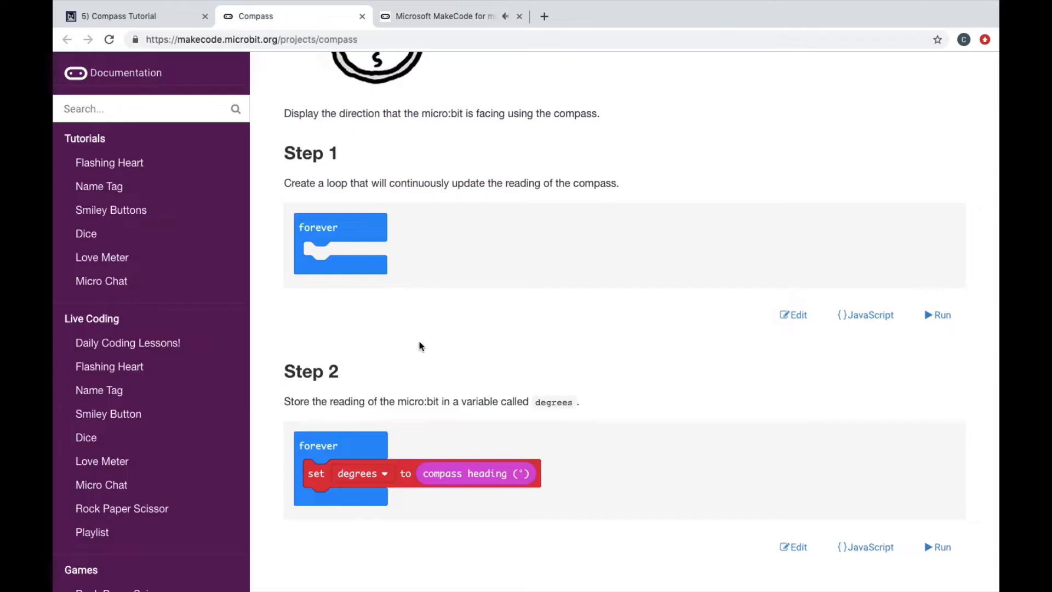
Scroll the Compass tutorial down to Step 3's North condition.
{"action": "scroll", "scroll_direction": "down", "scroll_amount": 3}
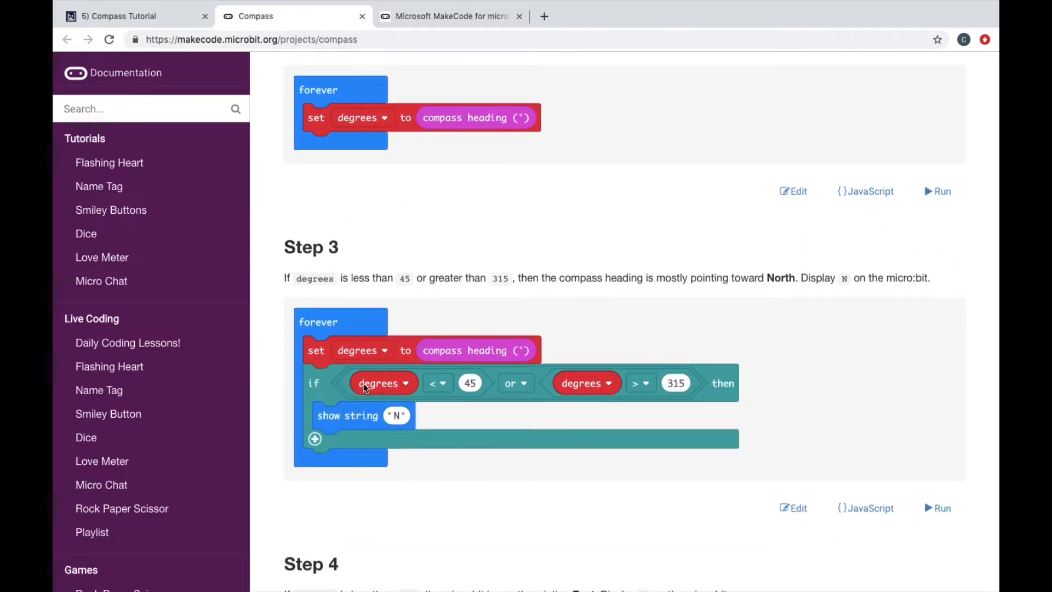
{"action": "mouse_move", "coordinate": [560, 383]}
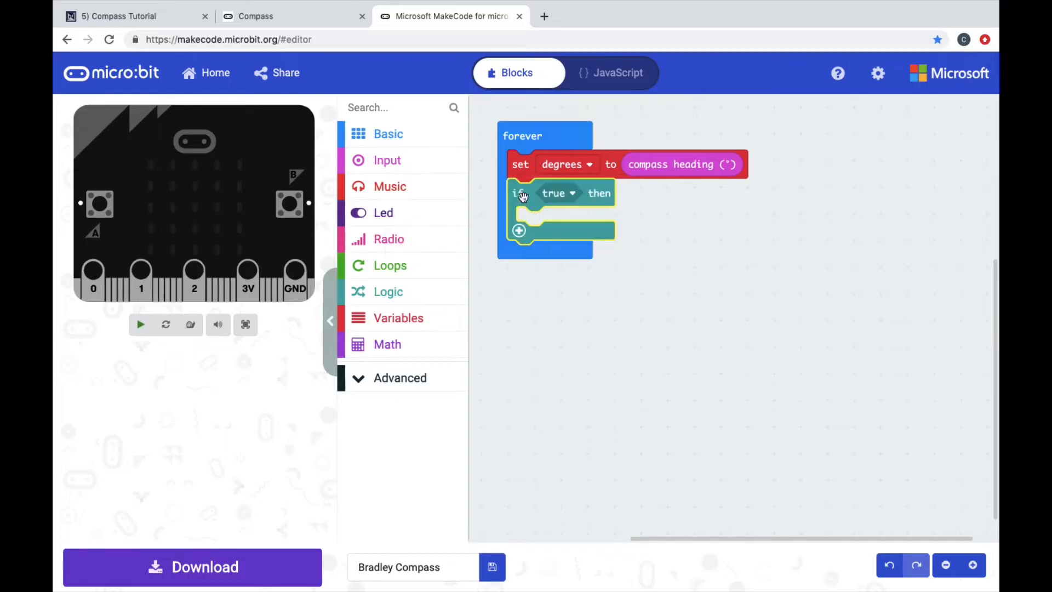
Build an if condition of an or over two less-than comparisons, the first starting with degrees.
{"action": "left_click", "coordinate": [388, 291]}
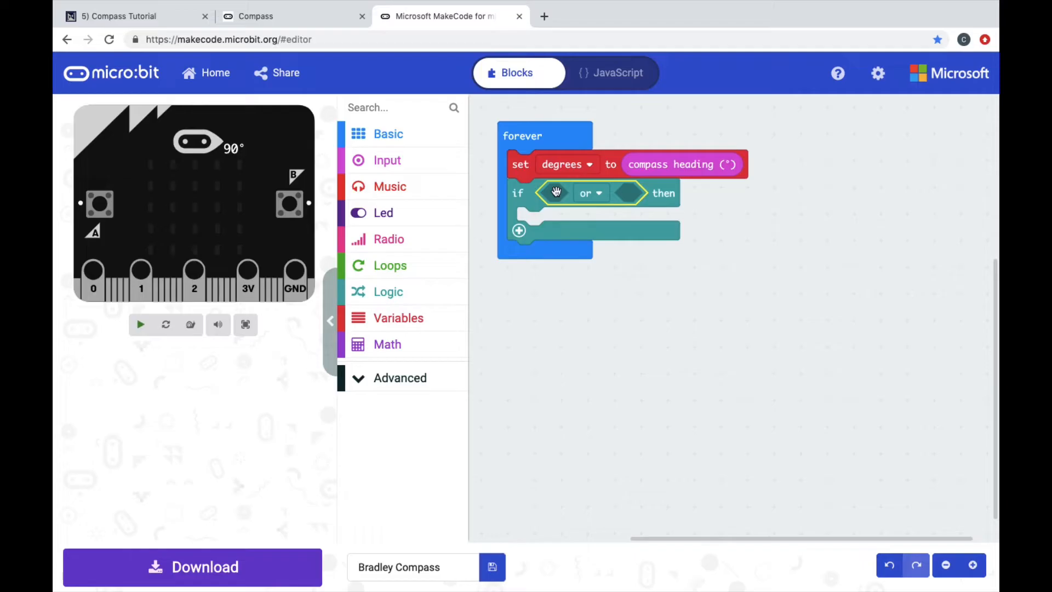
{"action": "left_click", "coordinate": [388, 292]}
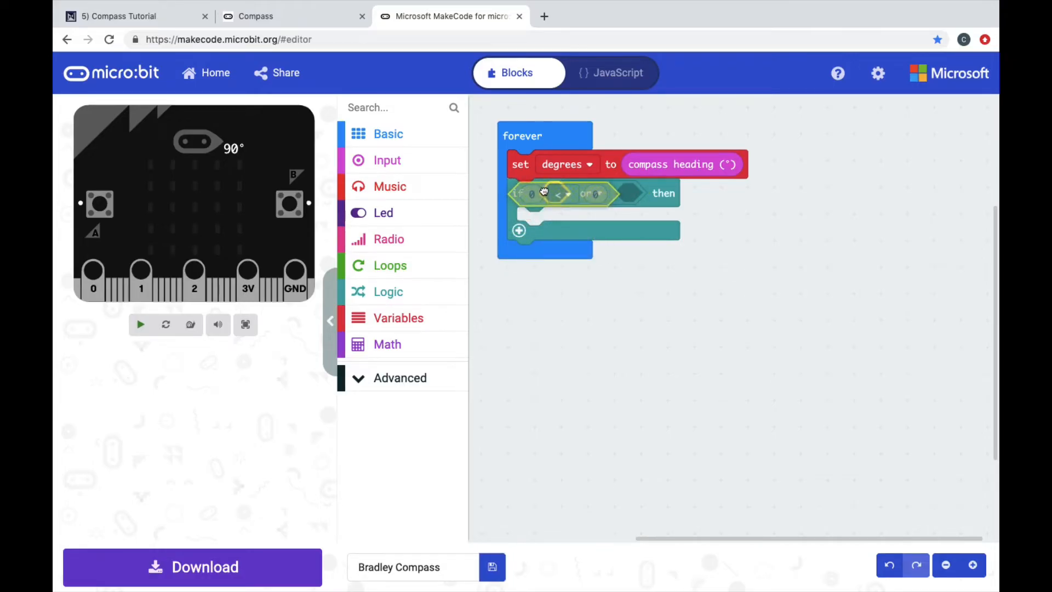
{"action": "left_click", "coordinate": [388, 291]}
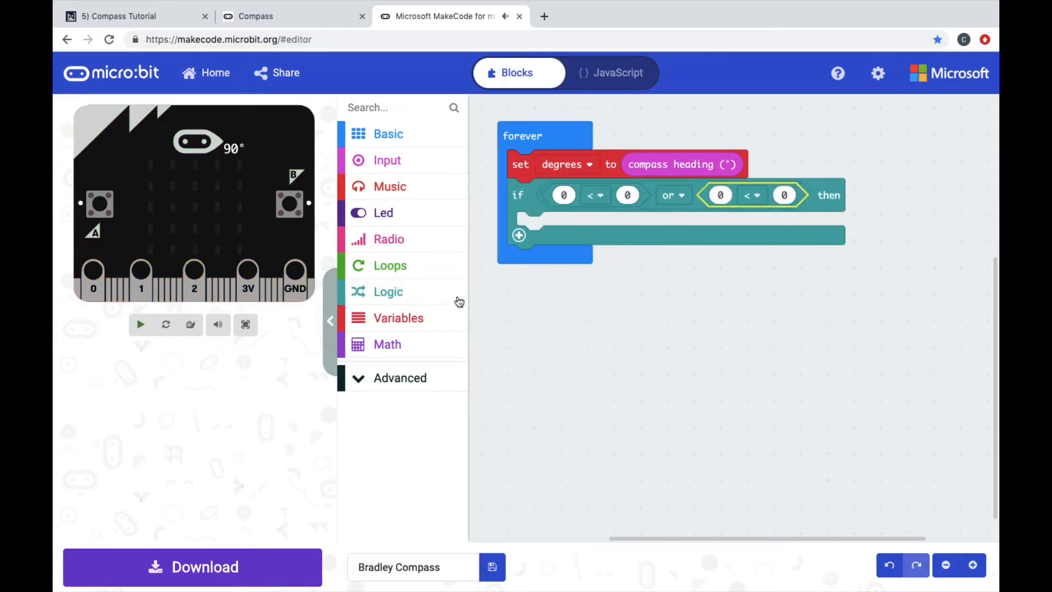
{"action": "left_click", "coordinate": [397, 318]}
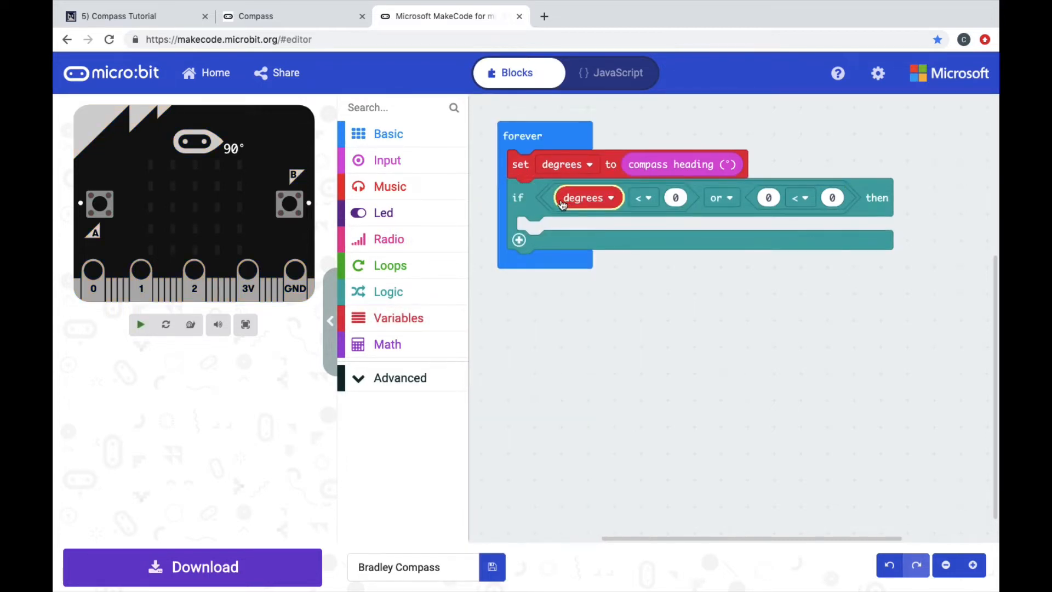
Complete the if condition as degrees < 45 or degrees > 315.
{"action": "left_click", "coordinate": [398, 318]}
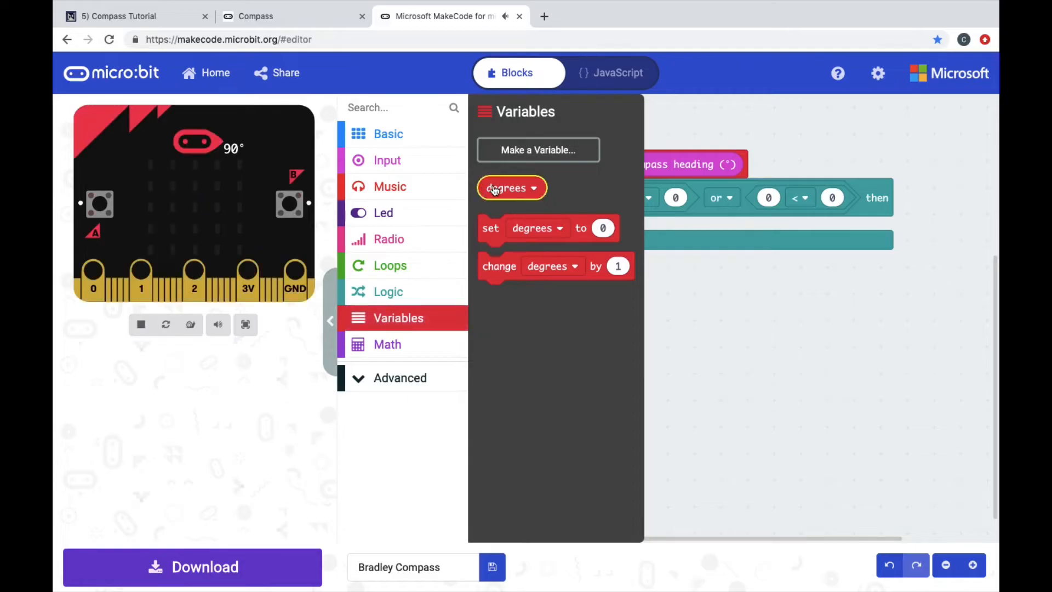
{"action": "left_click_drag", "start_coordinate": [512, 187], "coordinate": [714, 219]}
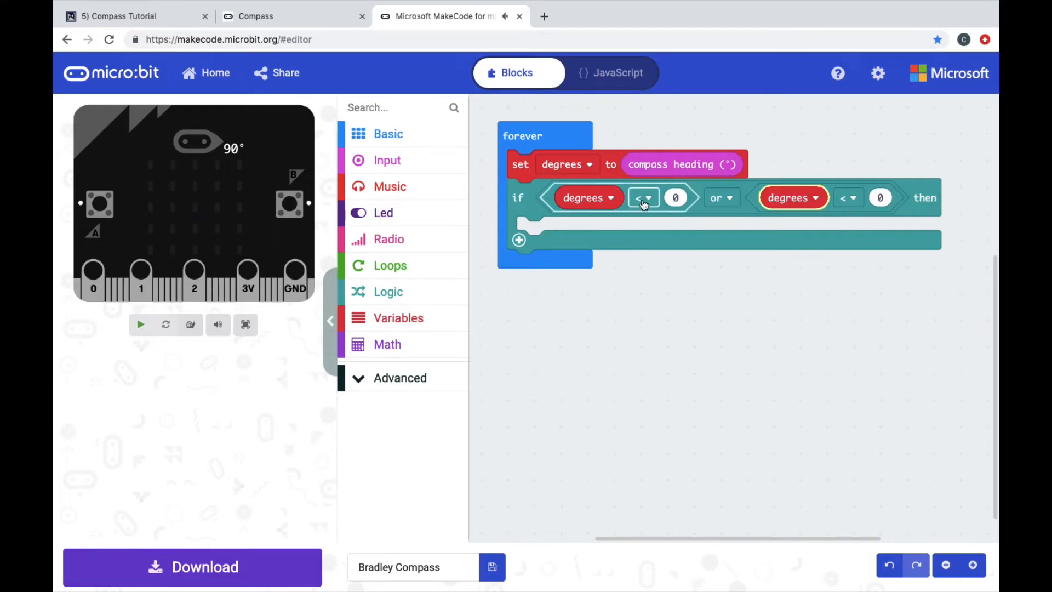
{"action": "left_click", "coordinate": [141, 324]}
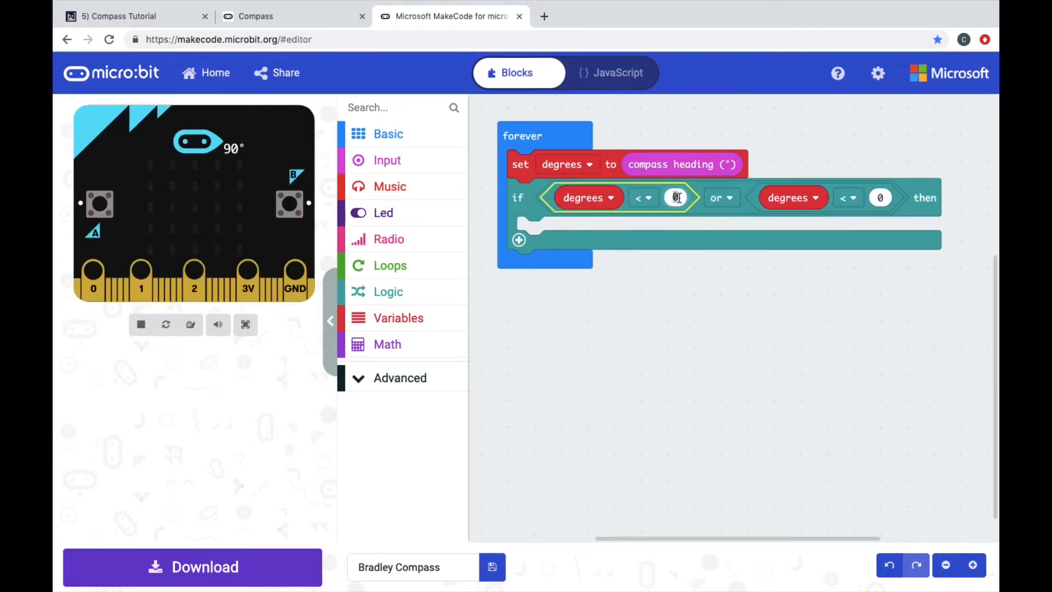
{"action": "type", "text": "45"}
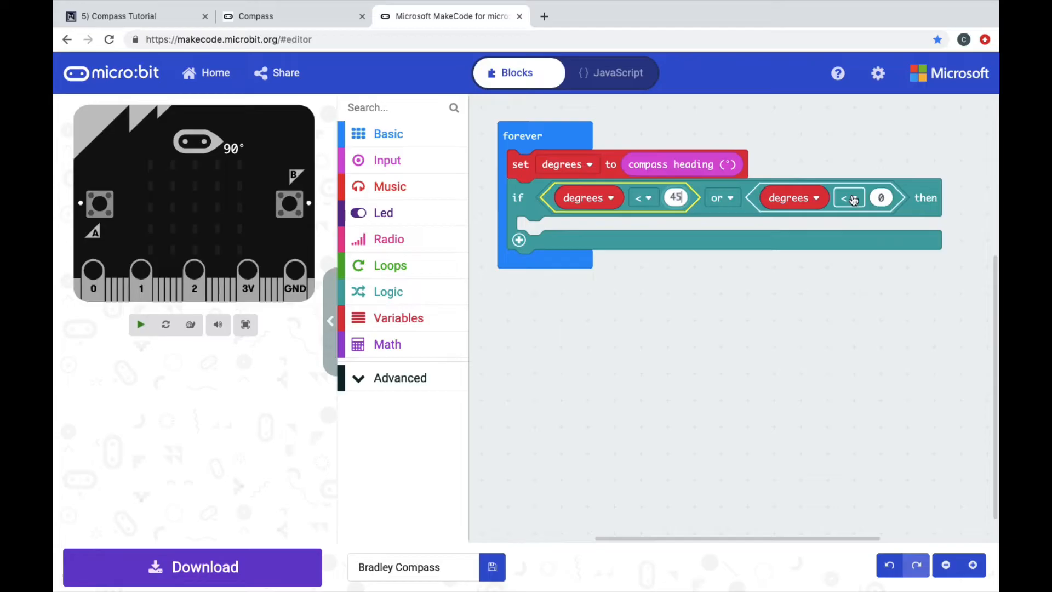
{"action": "left_click", "coordinate": [848, 197]}
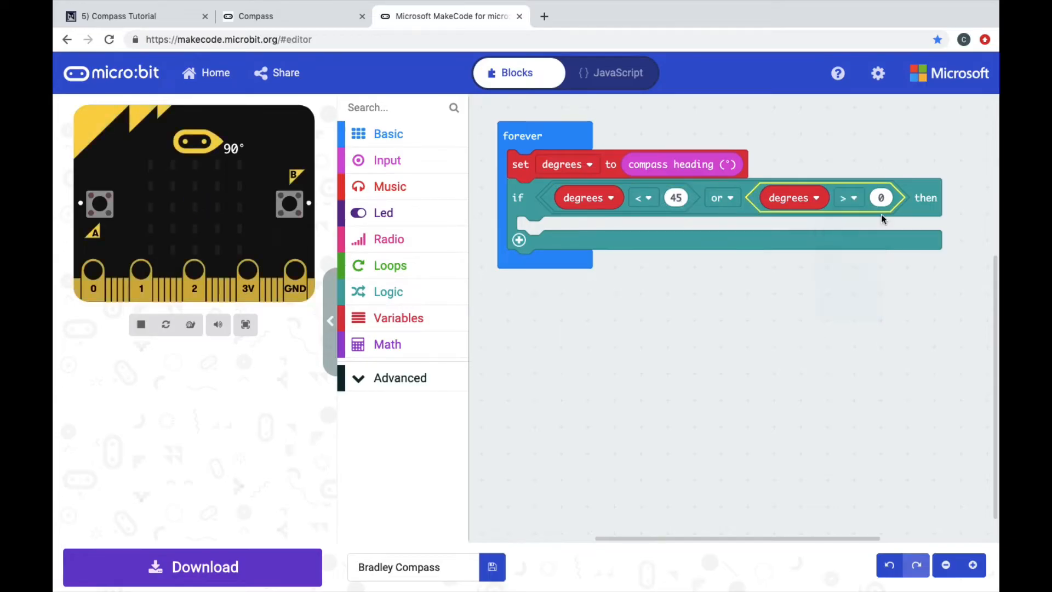
{"action": "type", "text": "31"}
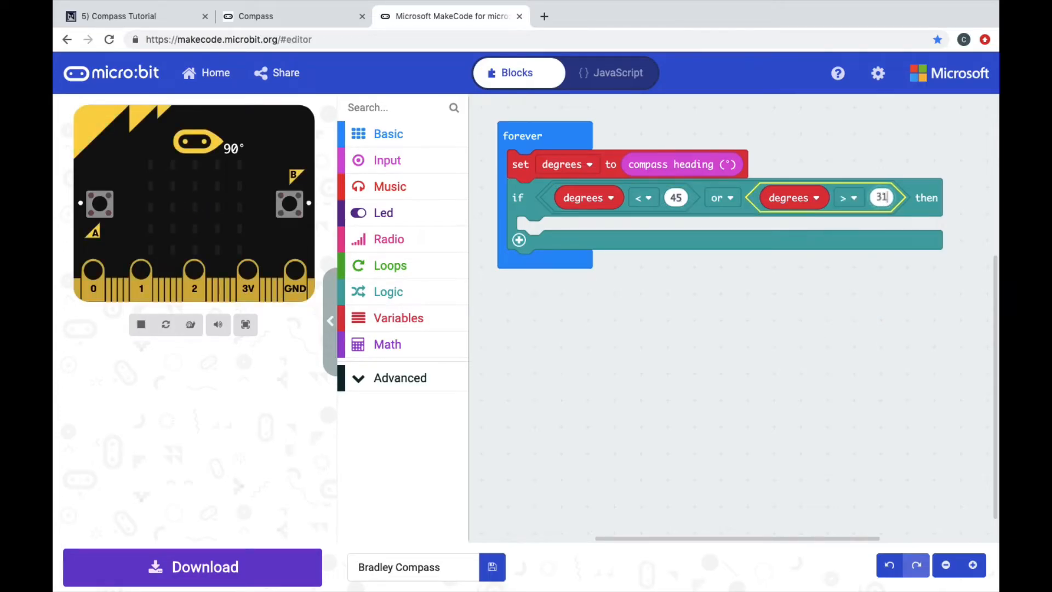
{"action": "left_click", "coordinate": [388, 134]}
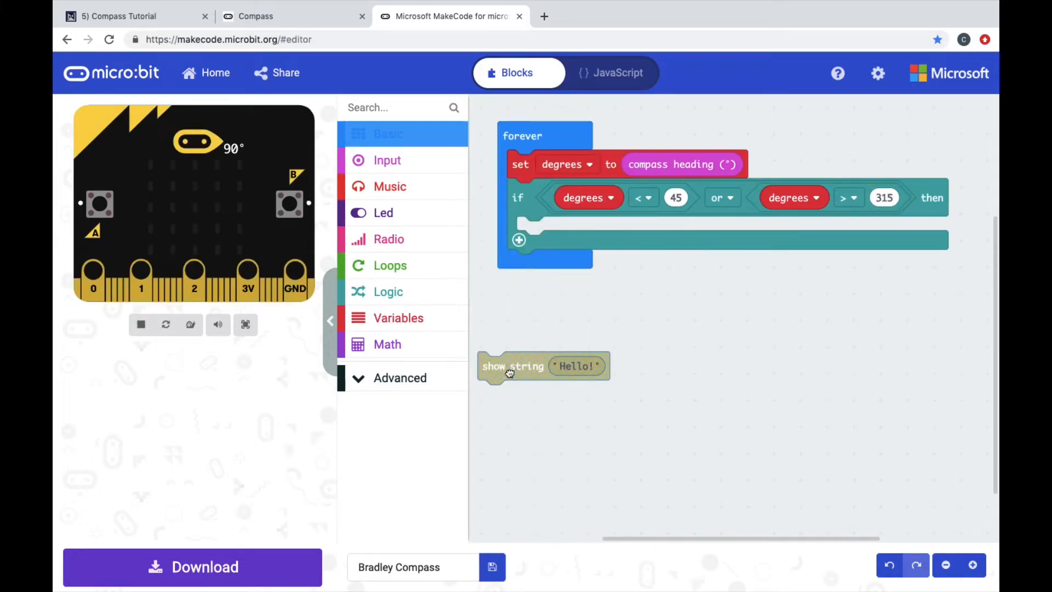
Show string N inside the if branch and add an else branch.
{"action": "left_click_drag", "start_coordinate": [513, 366], "coordinate": [551, 230]}
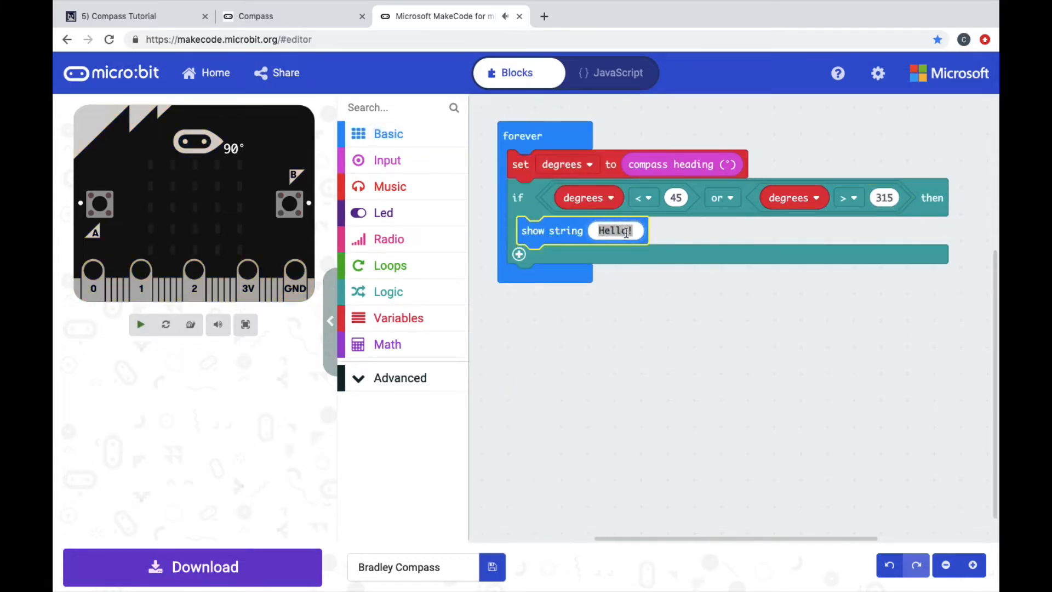
{"action": "type", "text": "N"}
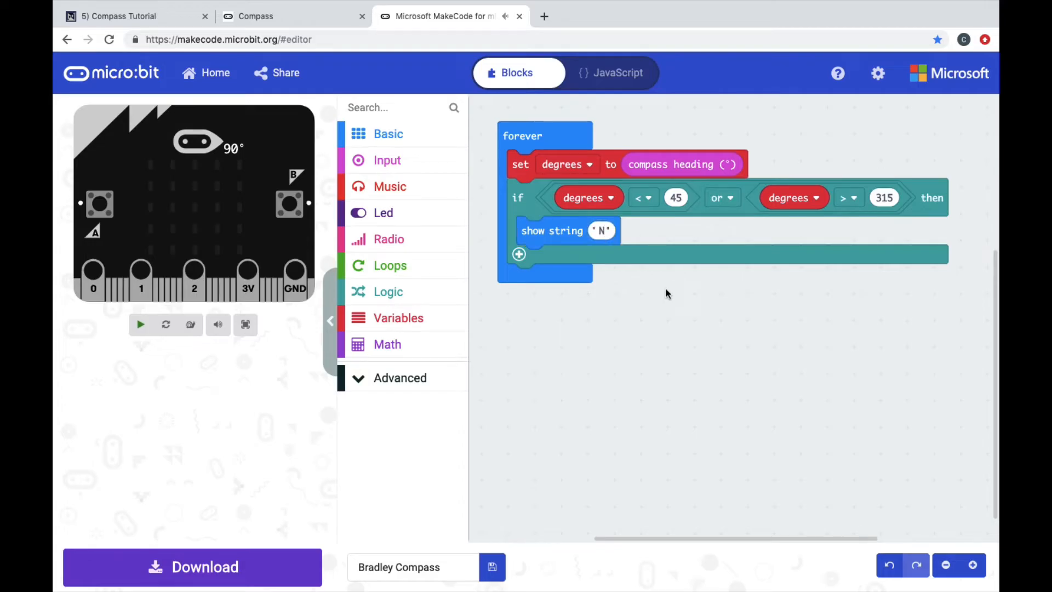
{"action": "left_click", "coordinate": [139, 324]}
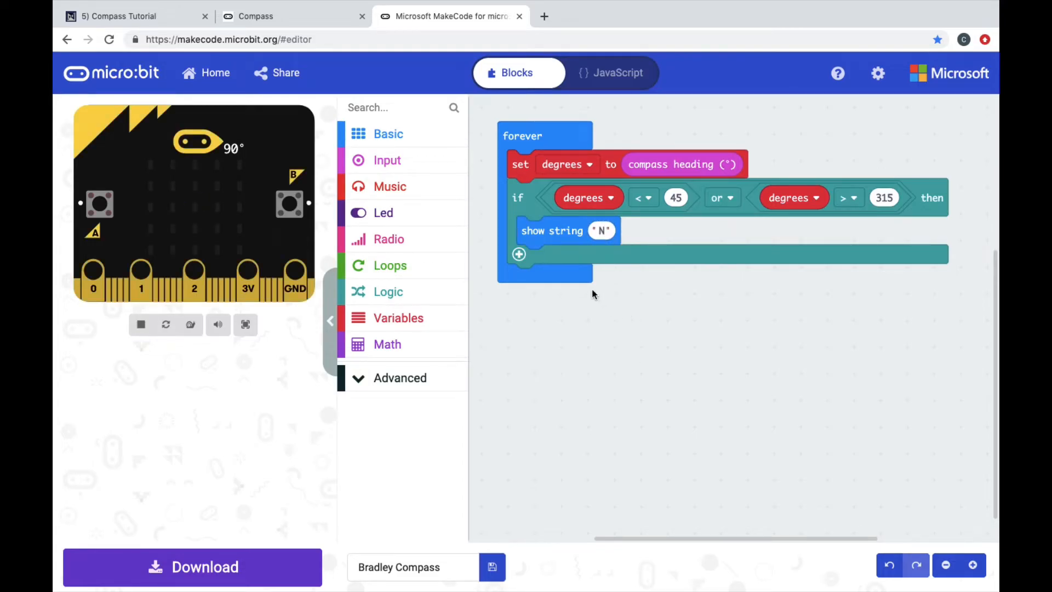
{"action": "left_click", "coordinate": [518, 253]}
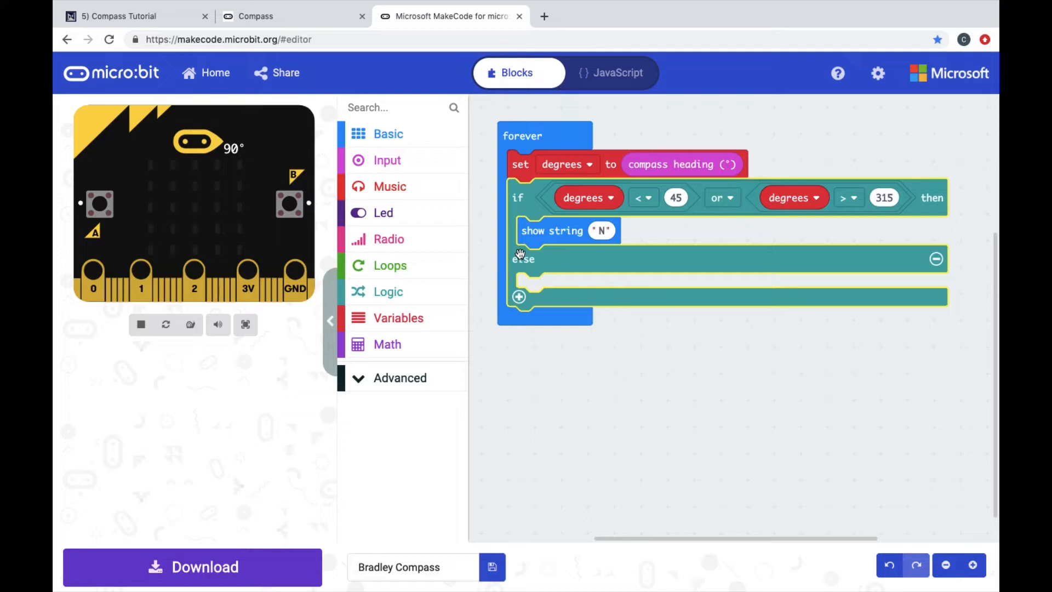
{"action": "mouse_move", "coordinate": [518, 297]}
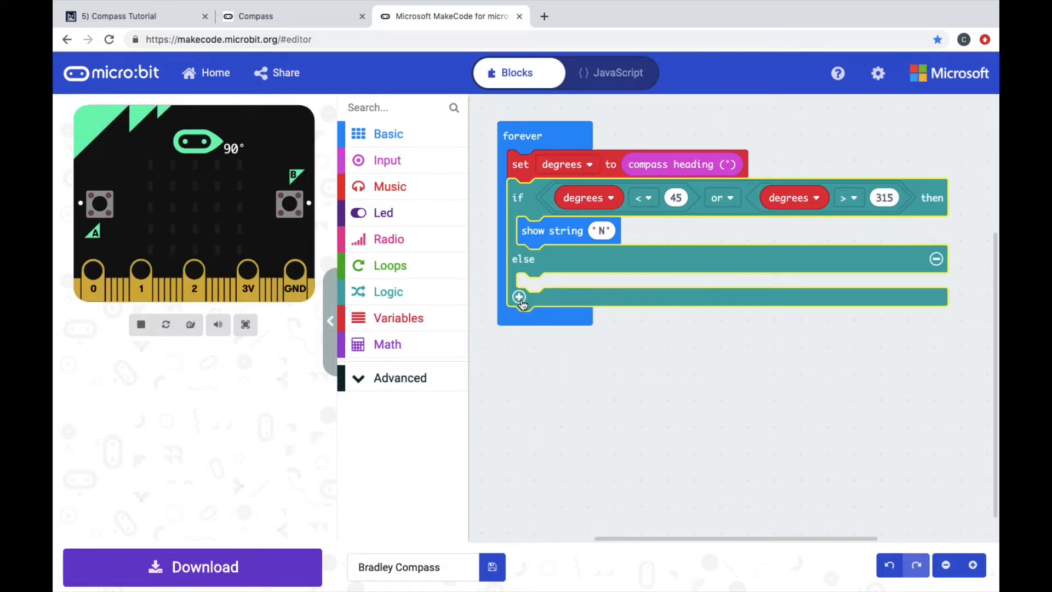
Add two else-if branches ahead of the final else.
{"action": "left_click", "coordinate": [518, 297]}
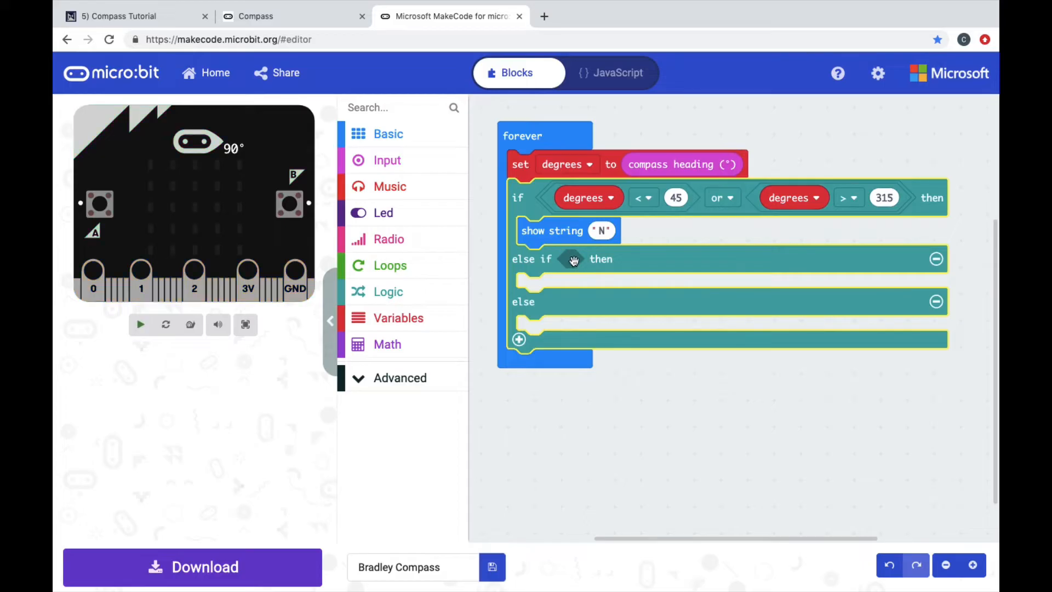
{"action": "left_click", "coordinate": [140, 324]}
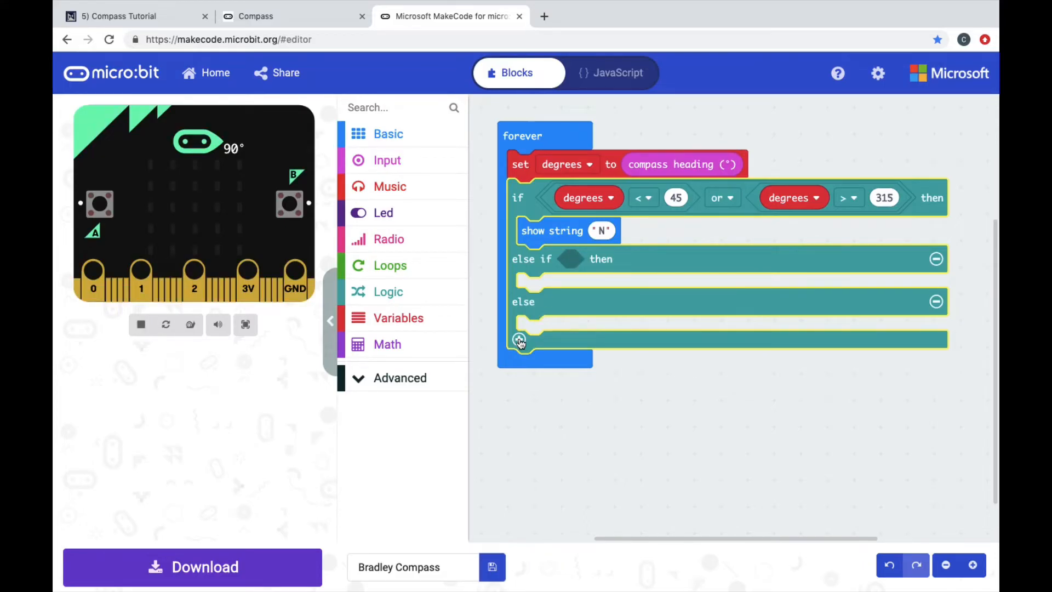
{"action": "left_click", "coordinate": [519, 342]}
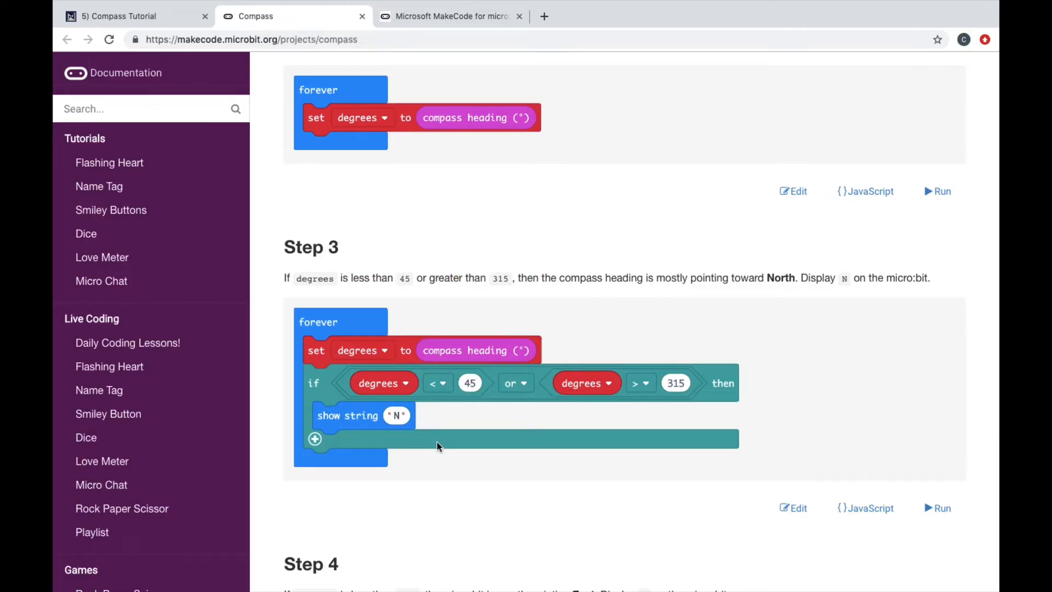
Review the tutorial's Step 4 East rule, then return to the MakeCode editor.
{"action": "scroll", "scroll_direction": "down", "scroll_amount": 3}
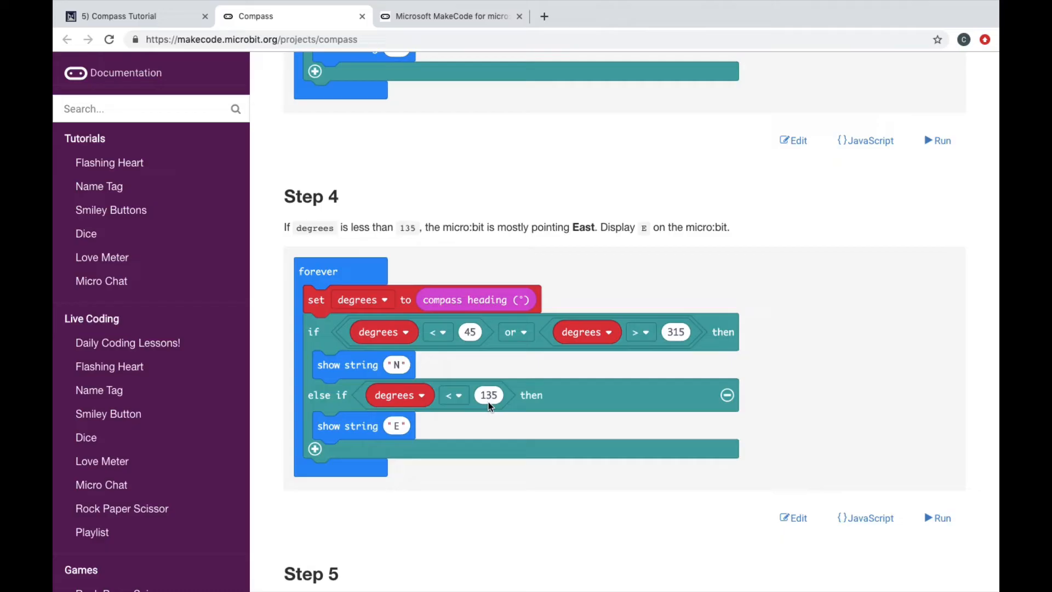
{"action": "mouse_move", "coordinate": [355, 174]}
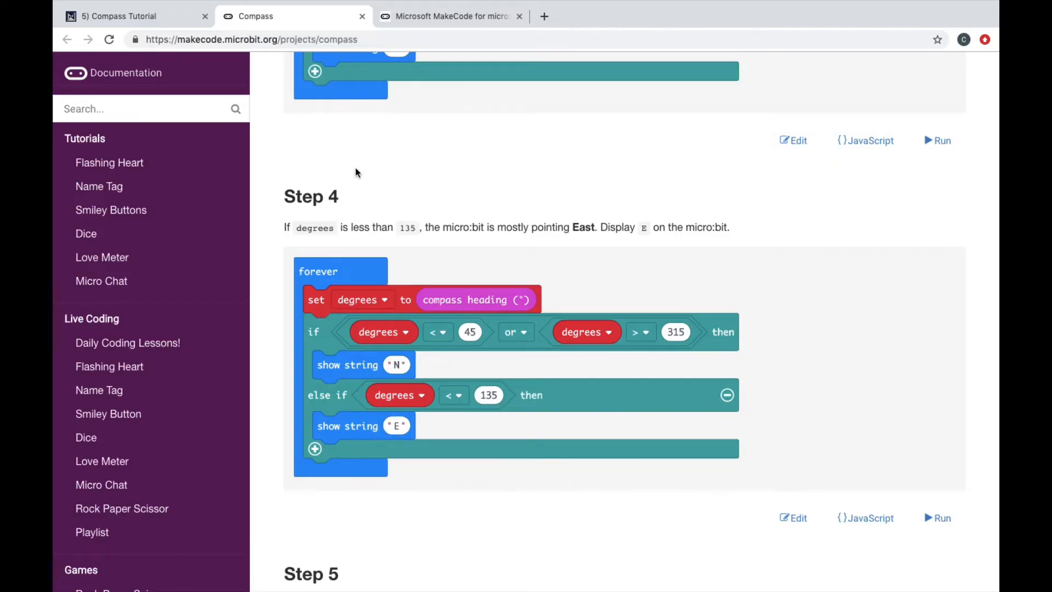
{"action": "left_click", "coordinate": [450, 17]}
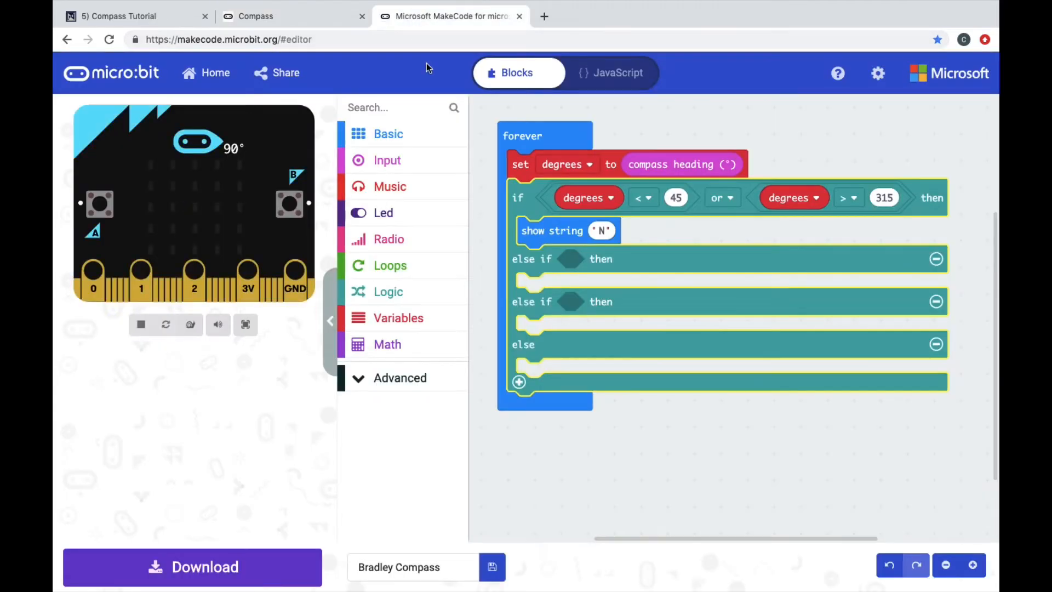
Make the first else-if check degrees < 135 and show string E.
{"action": "left_click", "coordinate": [388, 291]}
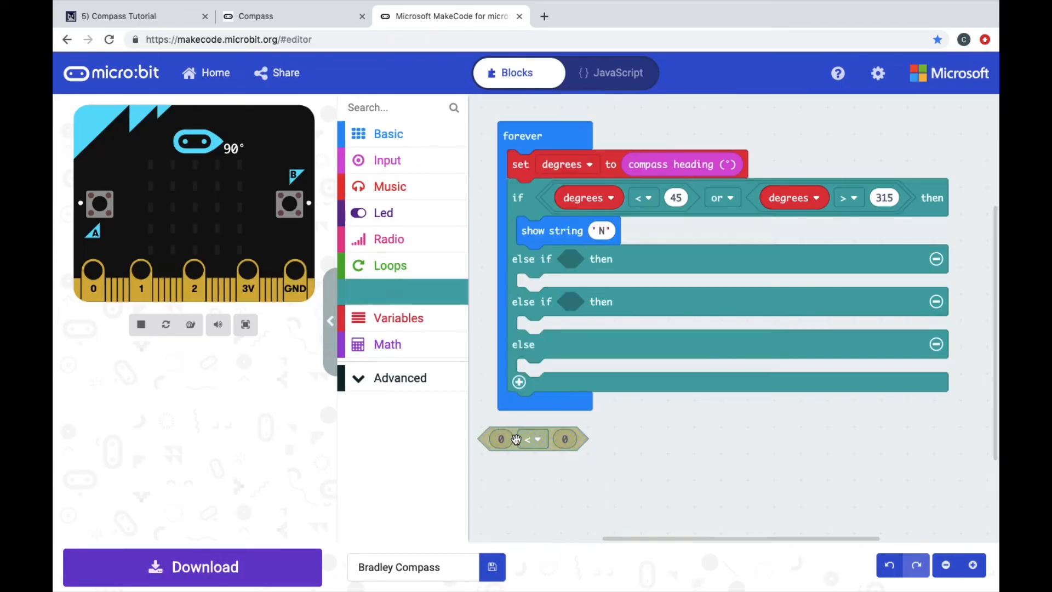
{"action": "left_click_drag", "start_coordinate": [515, 438], "coordinate": [570, 258]}
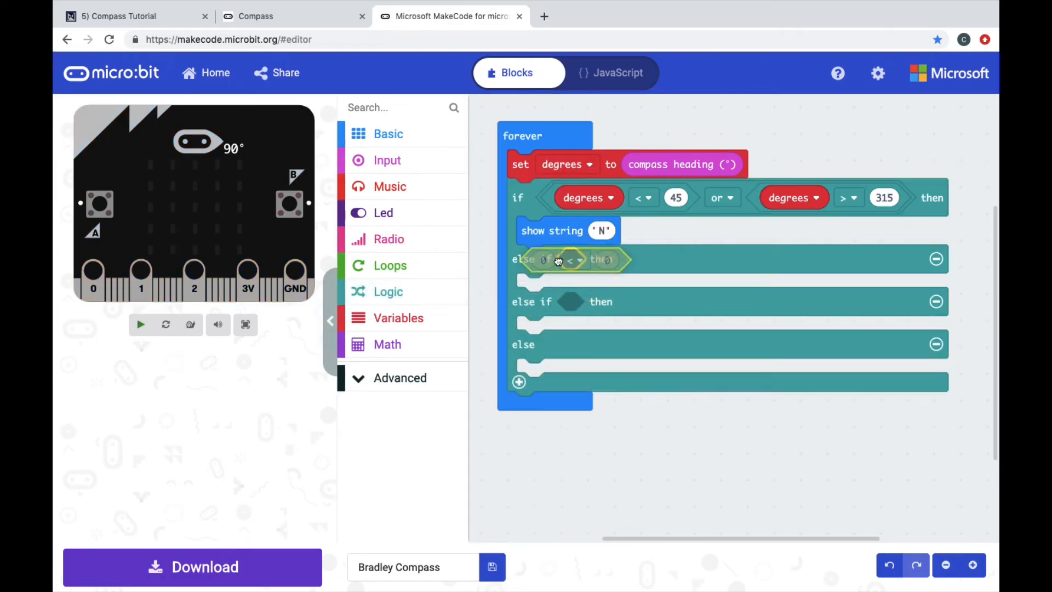
{"action": "left_click", "coordinate": [398, 317]}
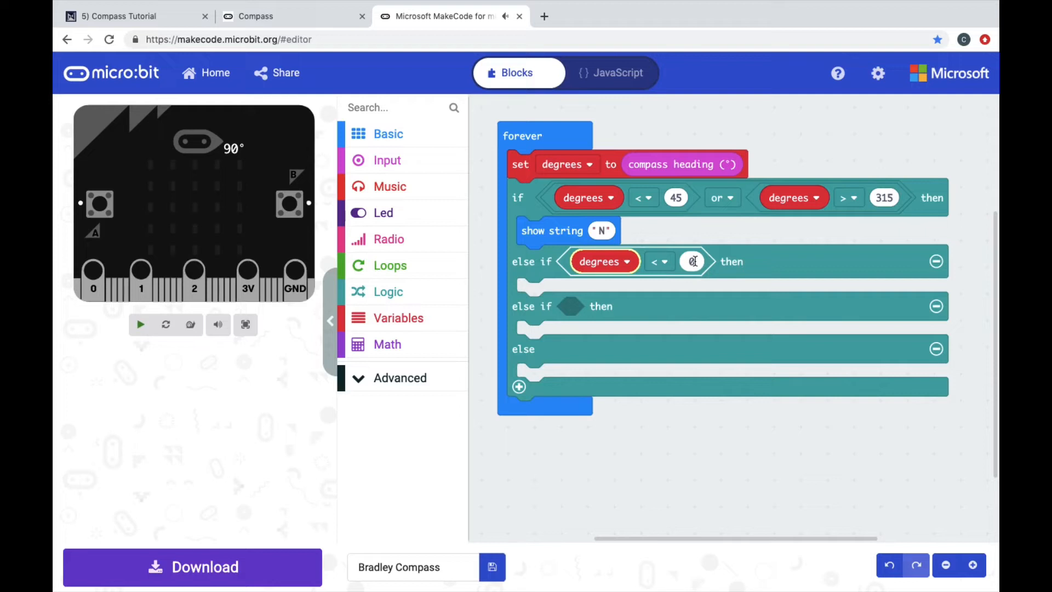
{"action": "type", "text": "135"}
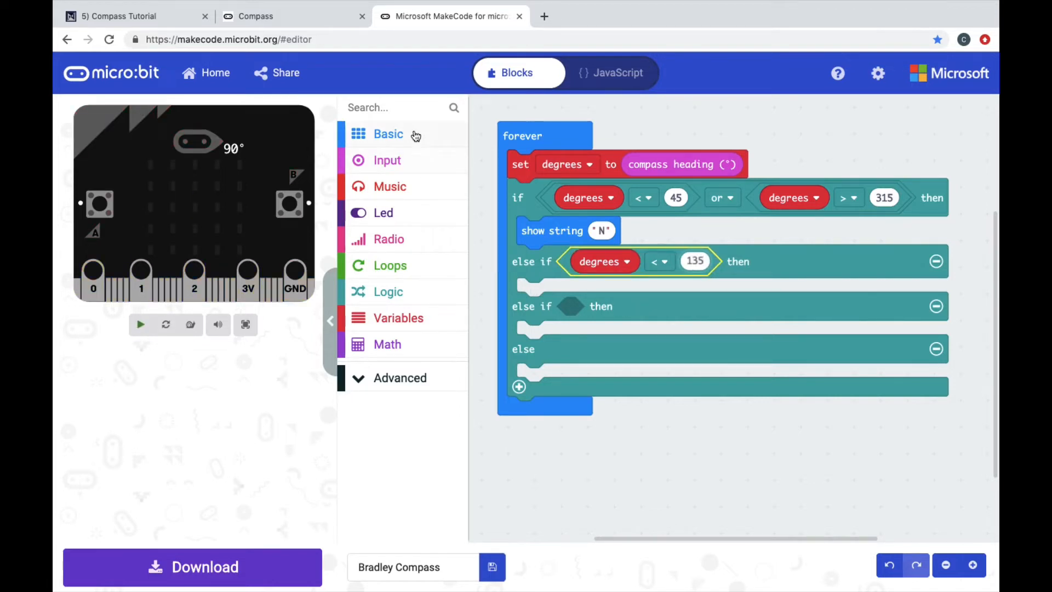
{"action": "left_click", "coordinate": [388, 134]}
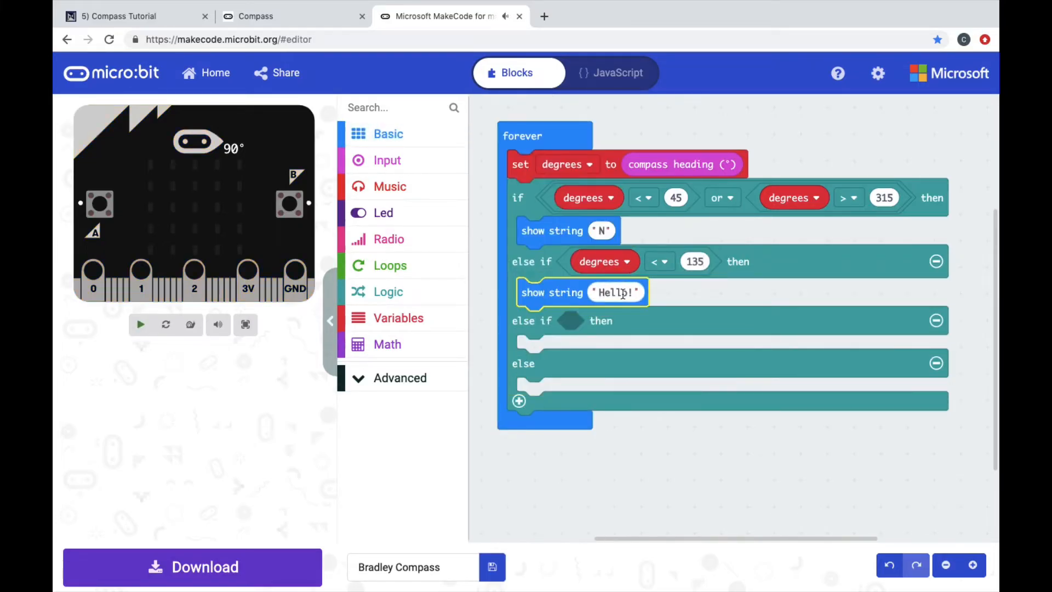
{"action": "type", "text": "E"}
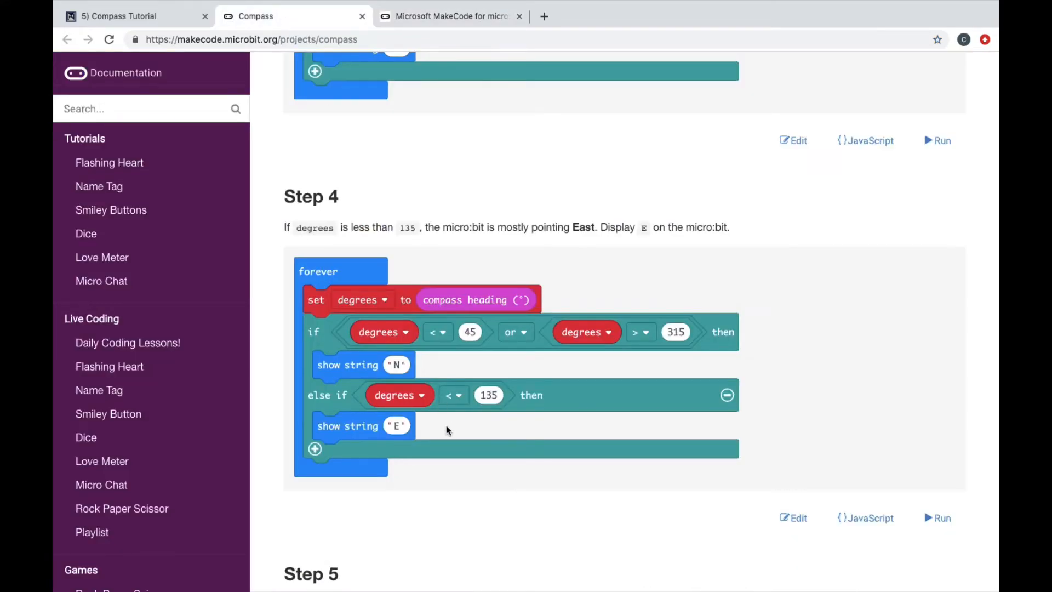
Scroll the Compass tutorial down to Step 5's South rule.
{"action": "scroll", "scroll_direction": "down", "scroll_amount": 3}
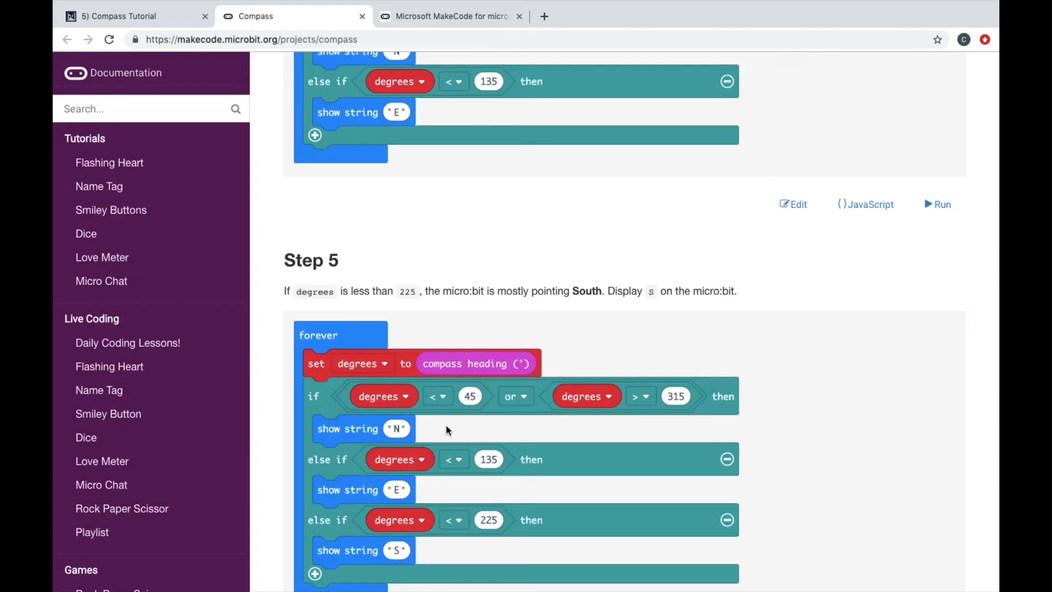
{"action": "scroll", "scroll_direction": "down", "scroll_amount": 3}
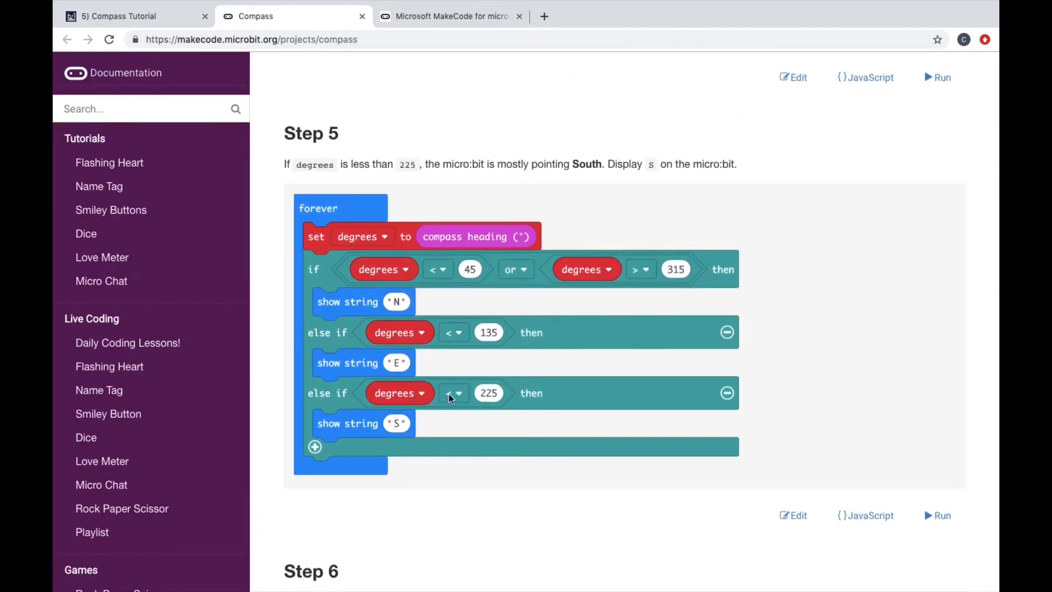
{"action": "mouse_move", "coordinate": [414, 27]}
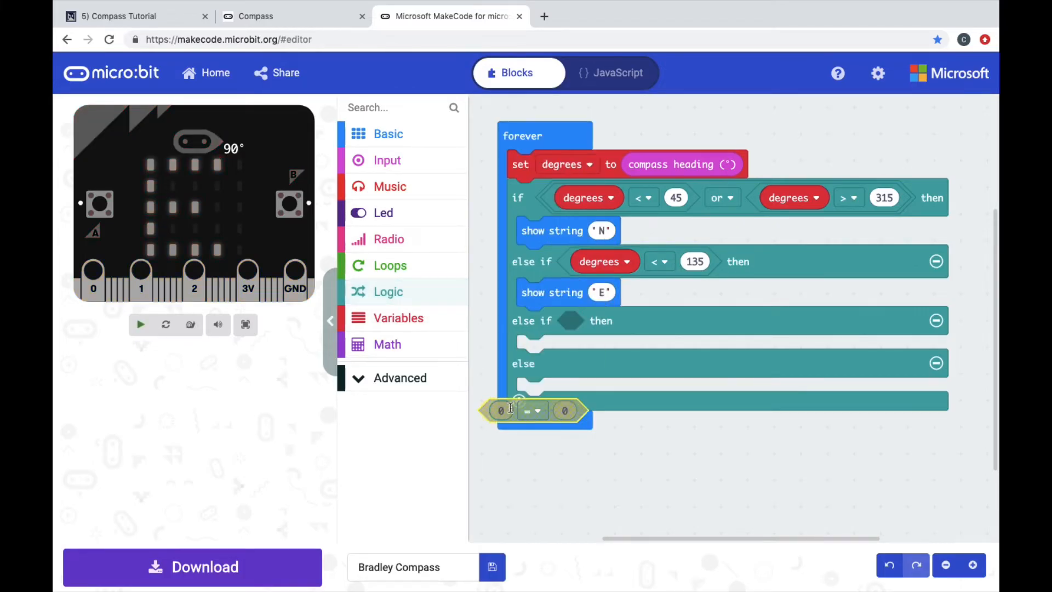
Make the second else-if check degrees < 225, confirming the threshold in the tutorial.
{"action": "left_click_drag", "start_coordinate": [533, 410], "coordinate": [584, 321]}
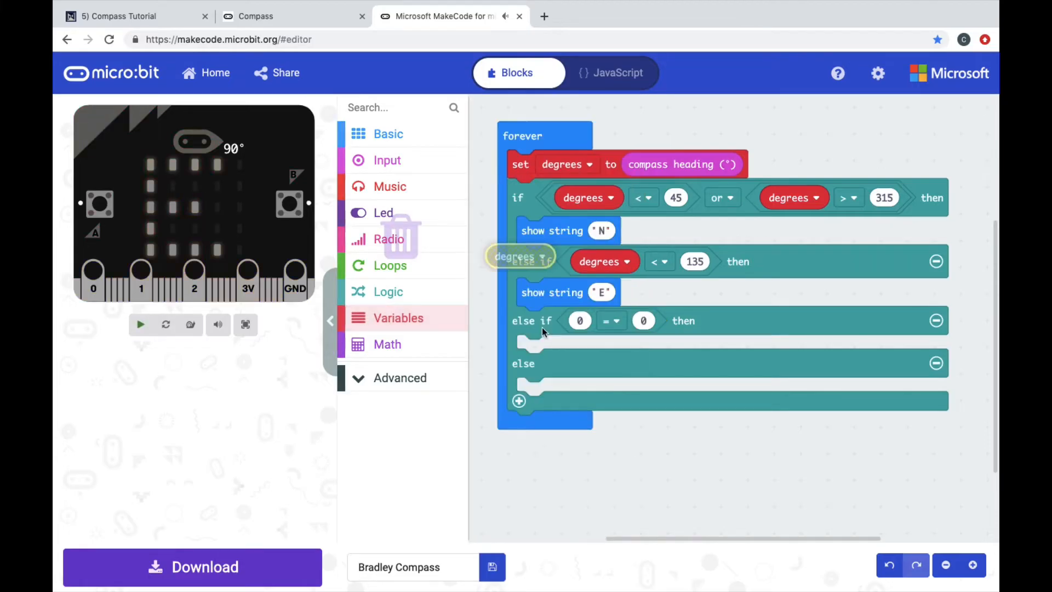
{"action": "left_click_drag", "start_coordinate": [519, 255], "coordinate": [604, 322]}
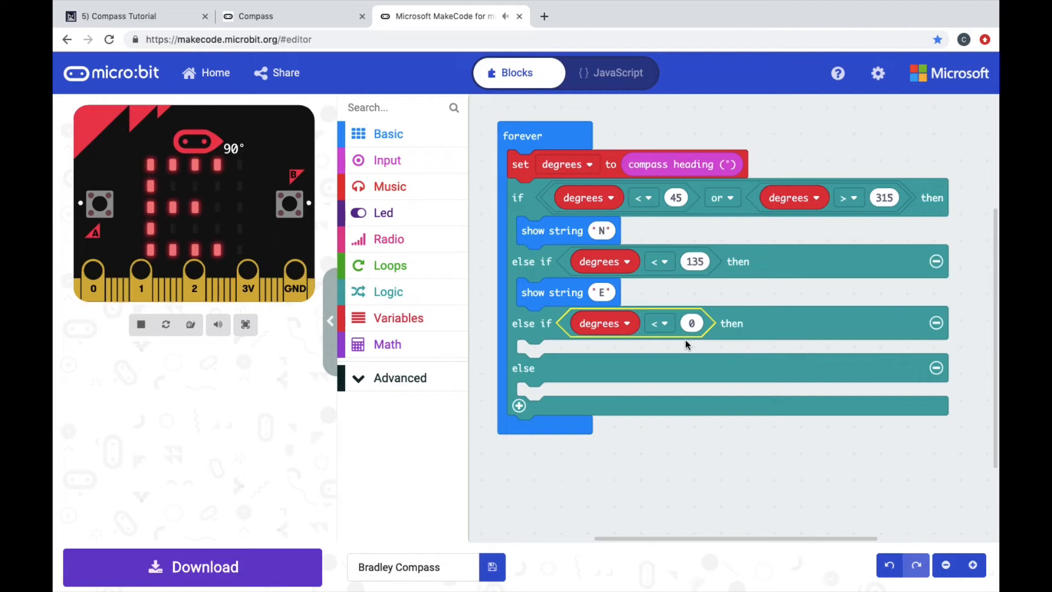
{"action": "left_click", "coordinate": [293, 17]}
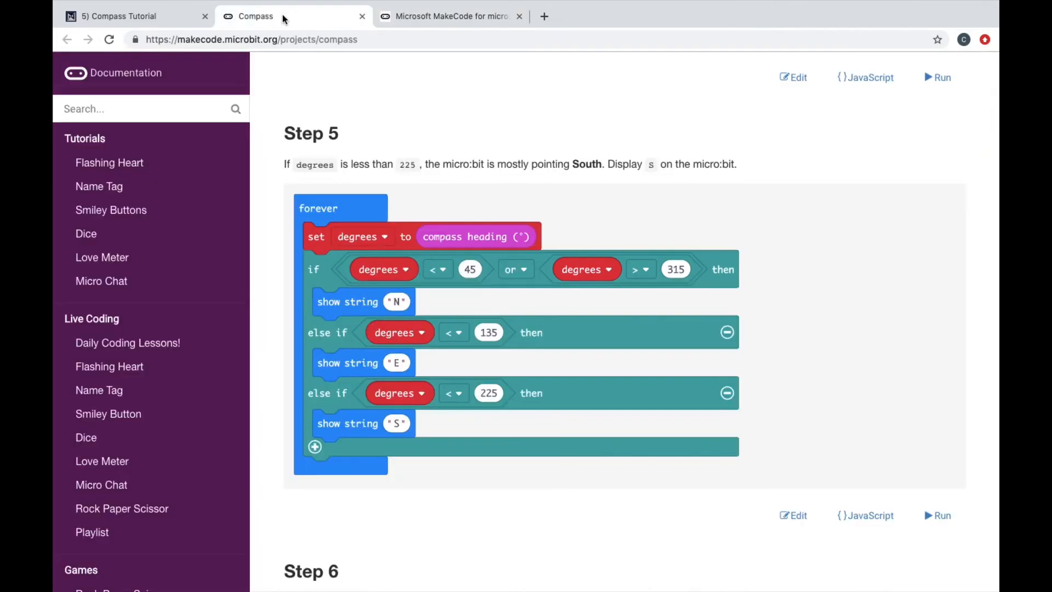
{"action": "left_click", "coordinate": [450, 16]}
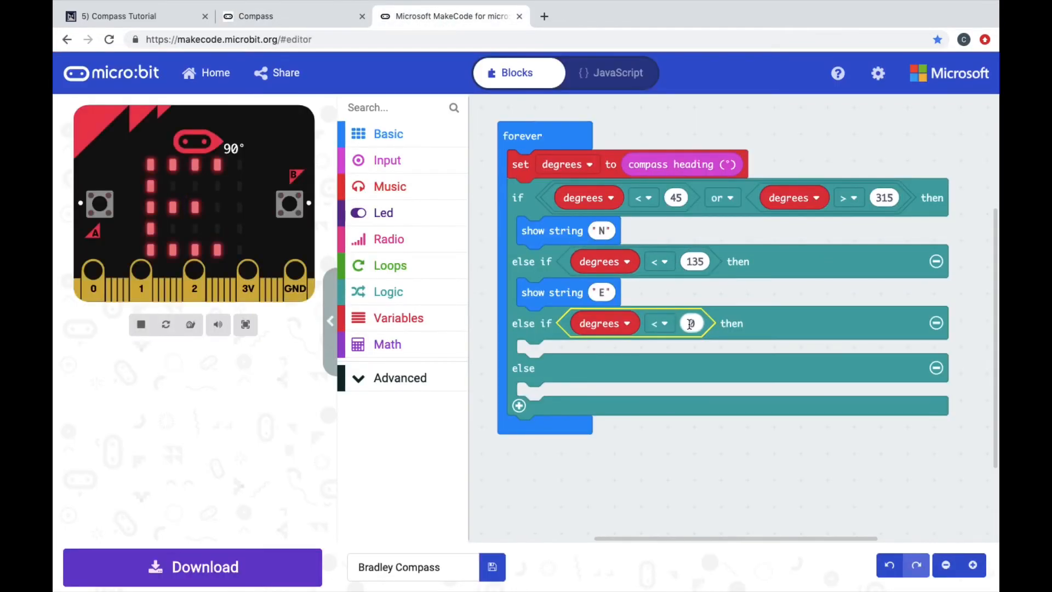
{"action": "type", "text": "225"}
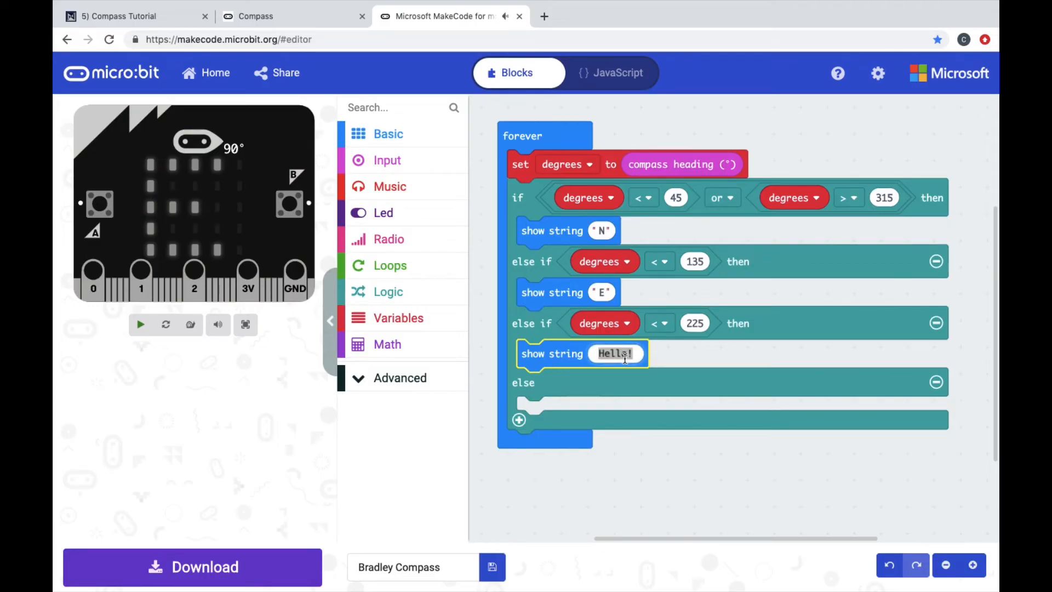
View the tutorial's Step 6 West rule and return to the MakeCode editor.
{"action": "left_click", "coordinate": [292, 17]}
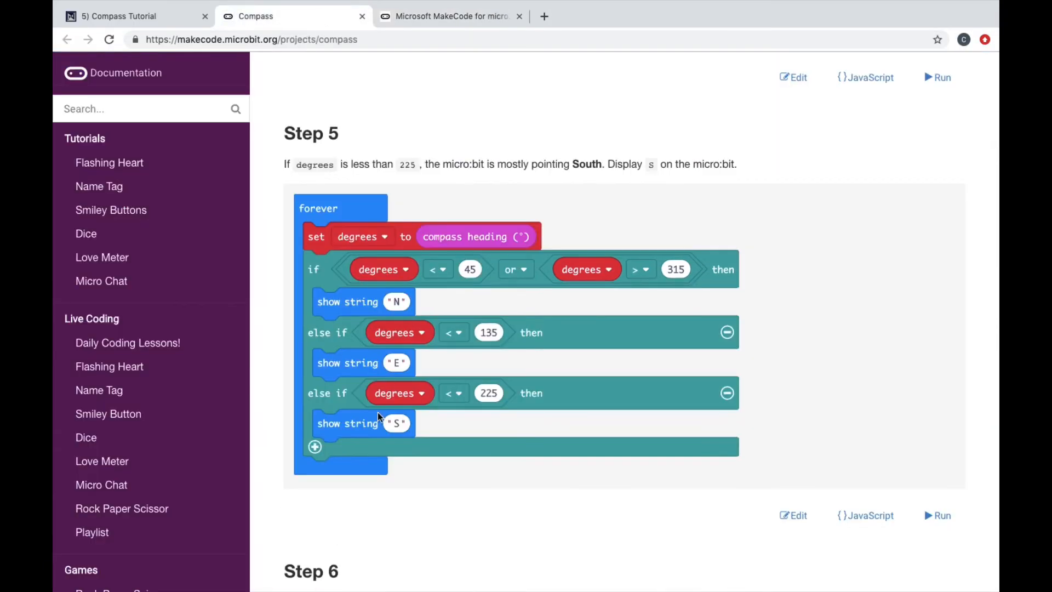
{"action": "scroll", "scroll_direction": "down", "scroll_amount": 3}
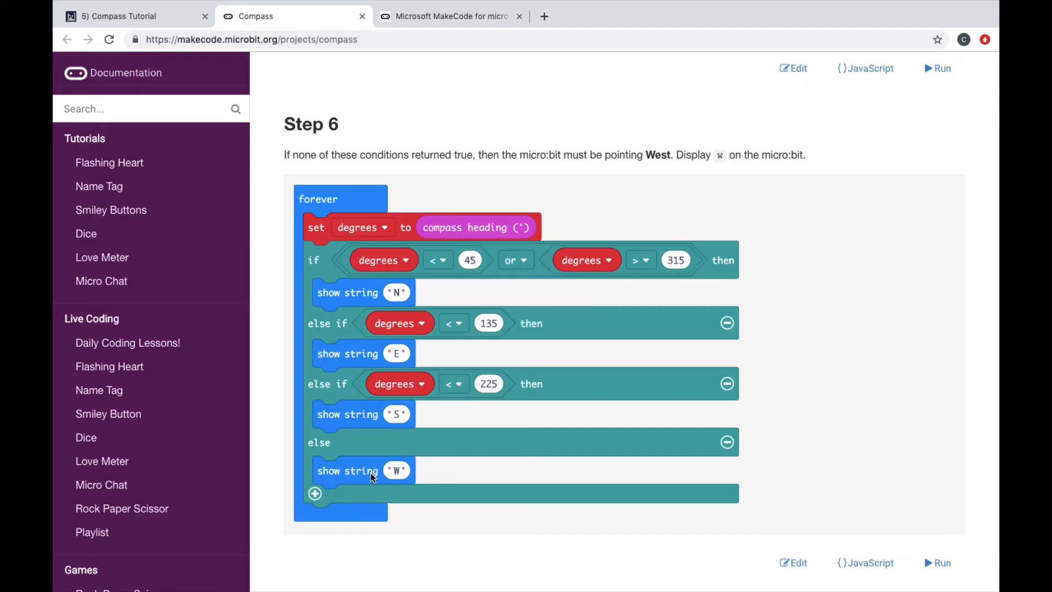
{"action": "scroll", "scroll_direction": "down", "scroll_amount": 3}
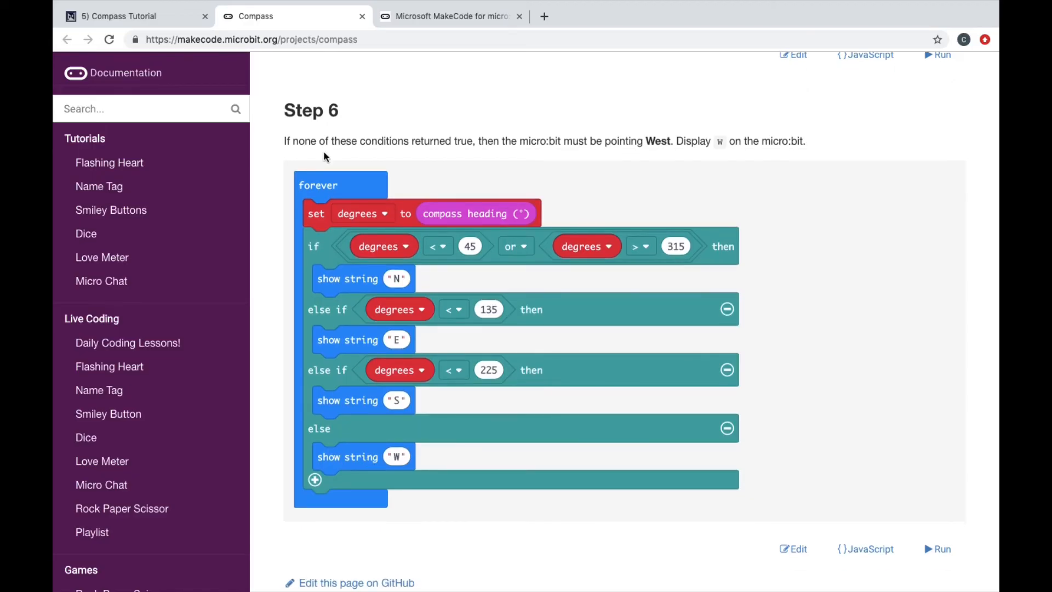
{"action": "left_click", "coordinate": [448, 16]}
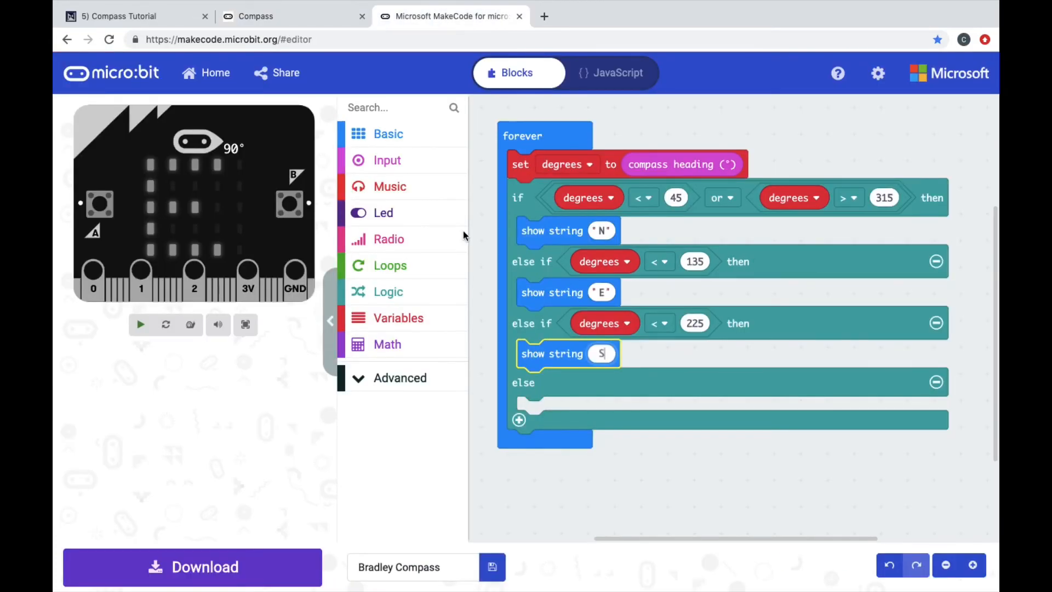
Snap a Basic show string block into the else branch reading "W".
{"action": "left_click", "coordinate": [387, 134]}
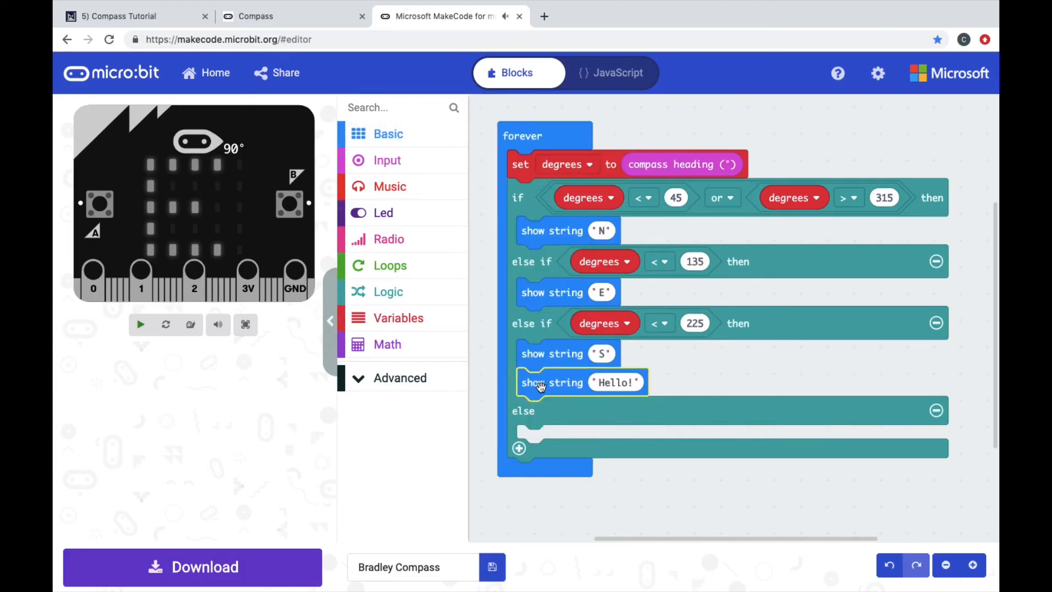
{"action": "left_click", "coordinate": [615, 410]}
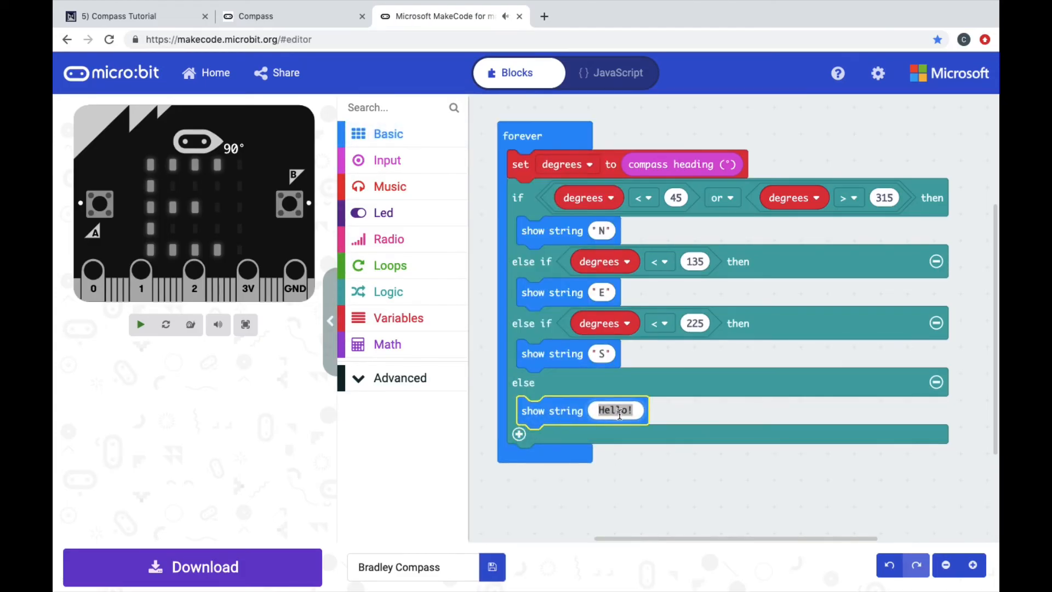
{"action": "type", "text": "W"}
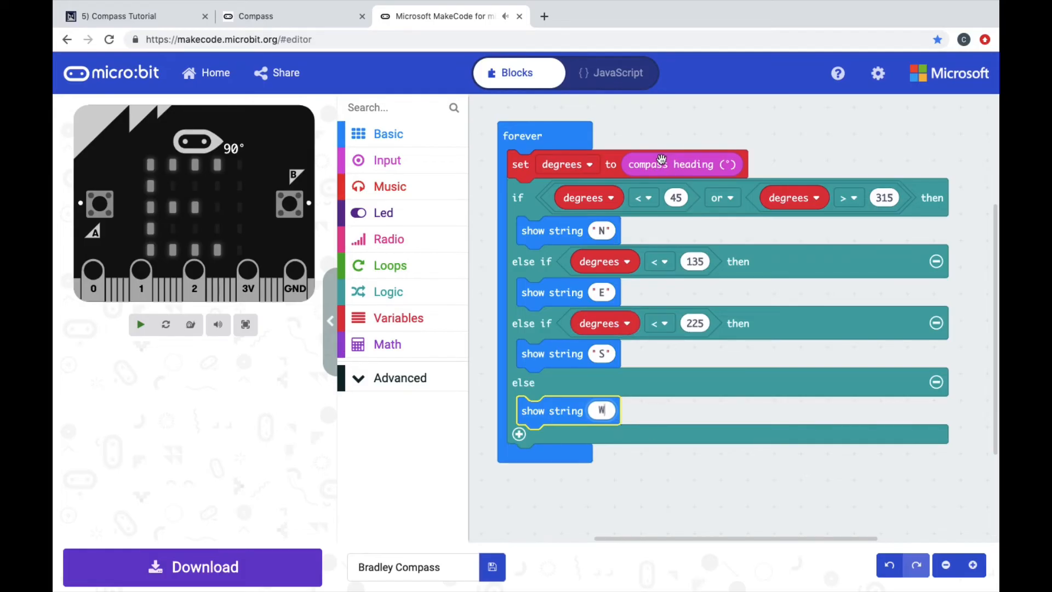
{"action": "left_click", "coordinate": [140, 325]}
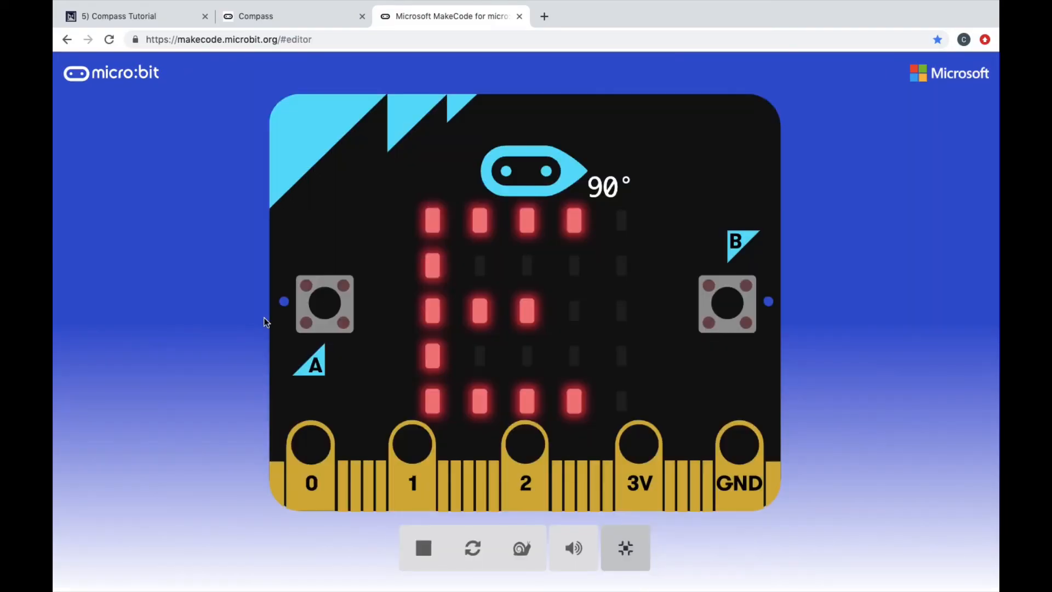
{"action": "mouse_move", "coordinate": [582, 178]}
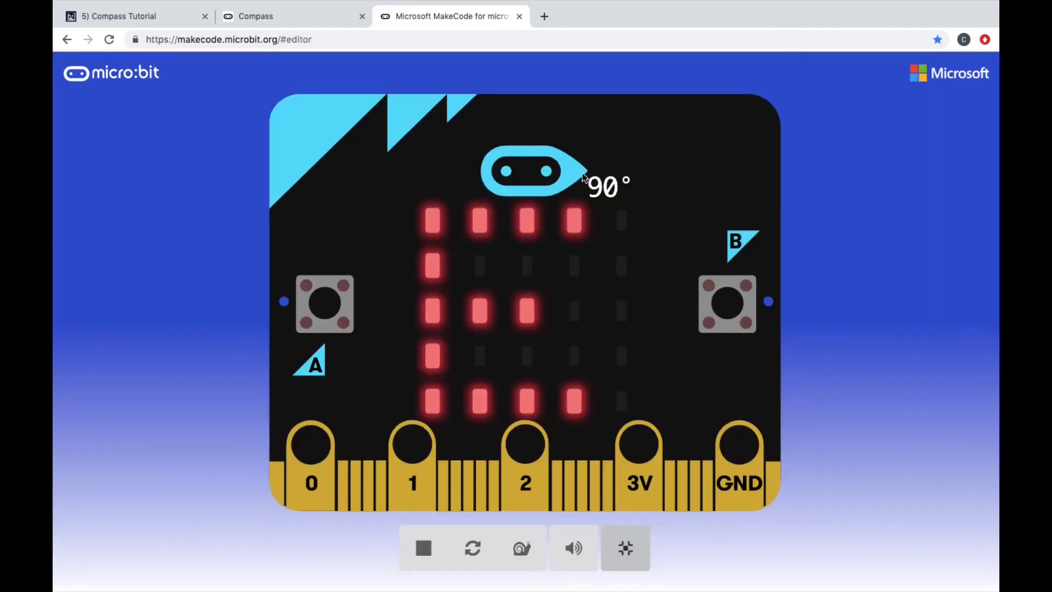